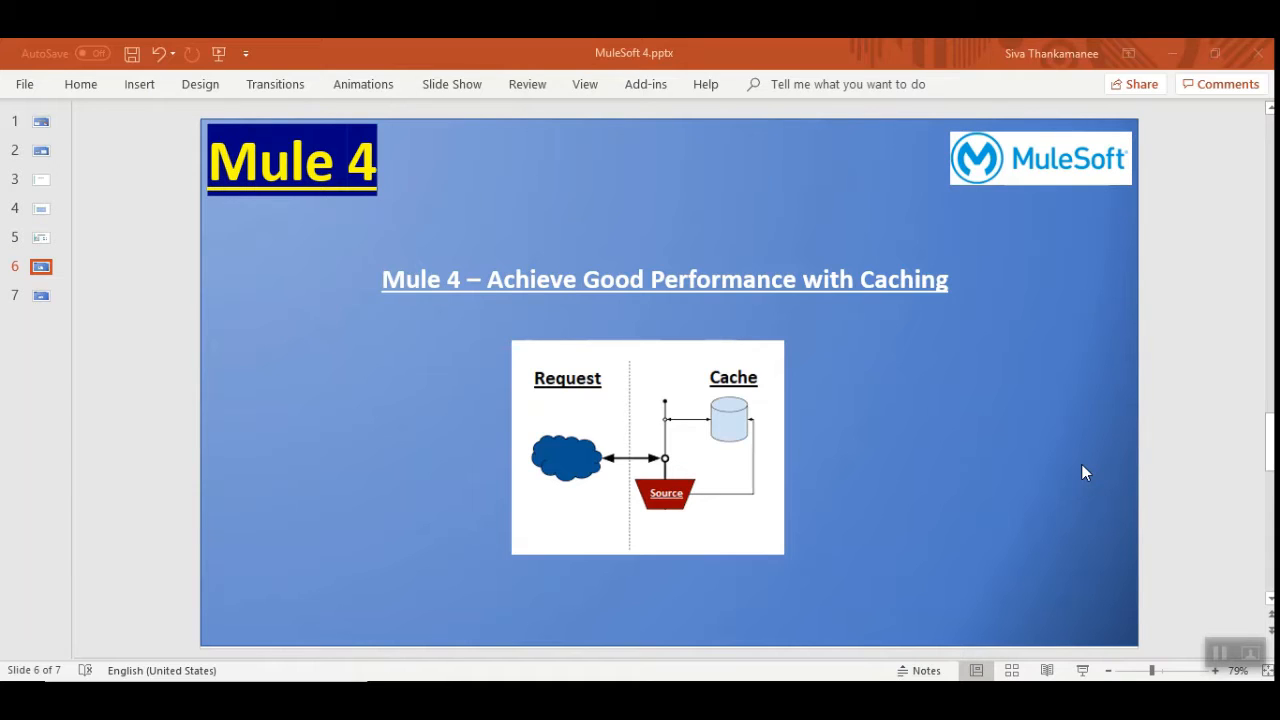
mouse_move(1012, 407)
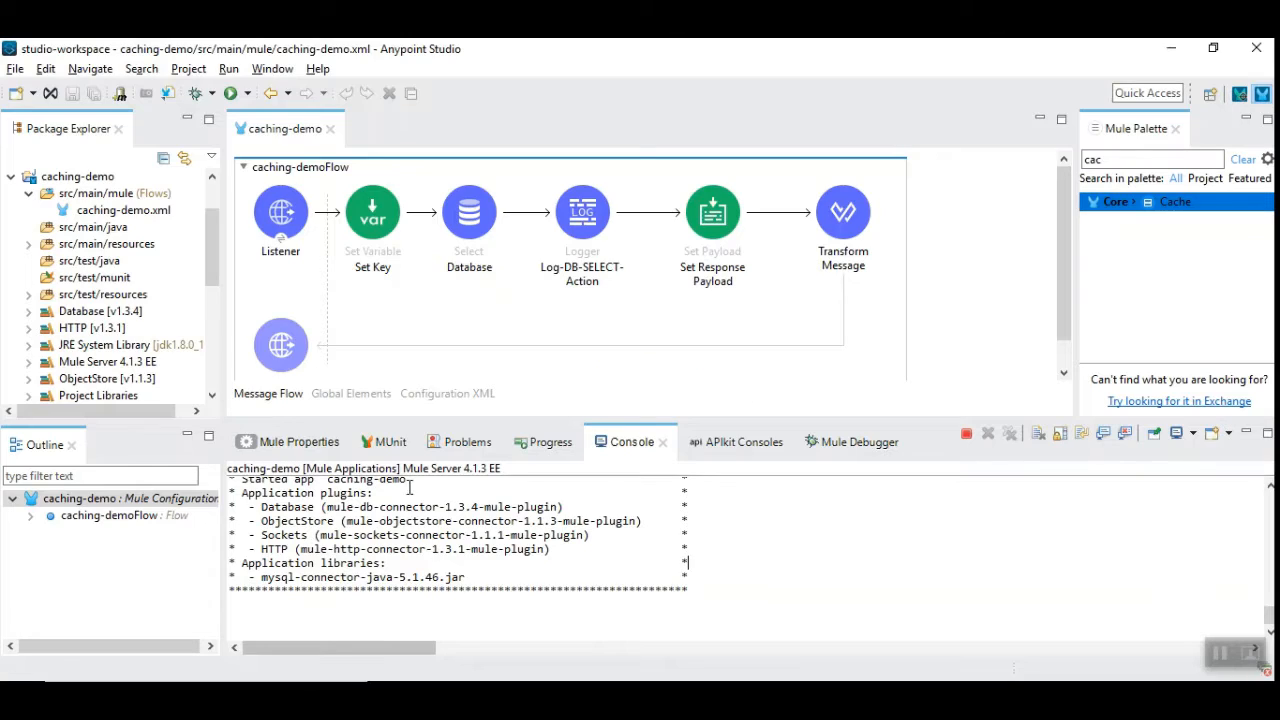
mouse_move(375, 342)
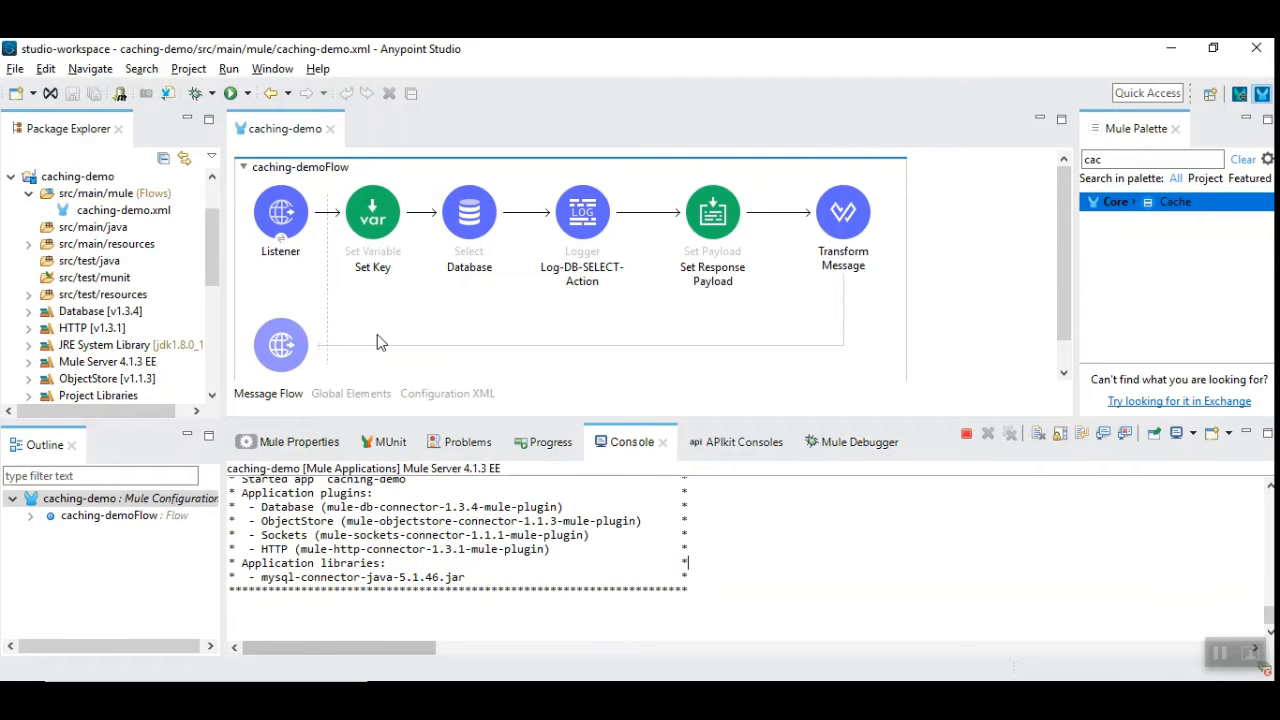
Step: Review the Set Key step and the Database step's SQL query, highlighting the NAME column
left_click(582, 211)
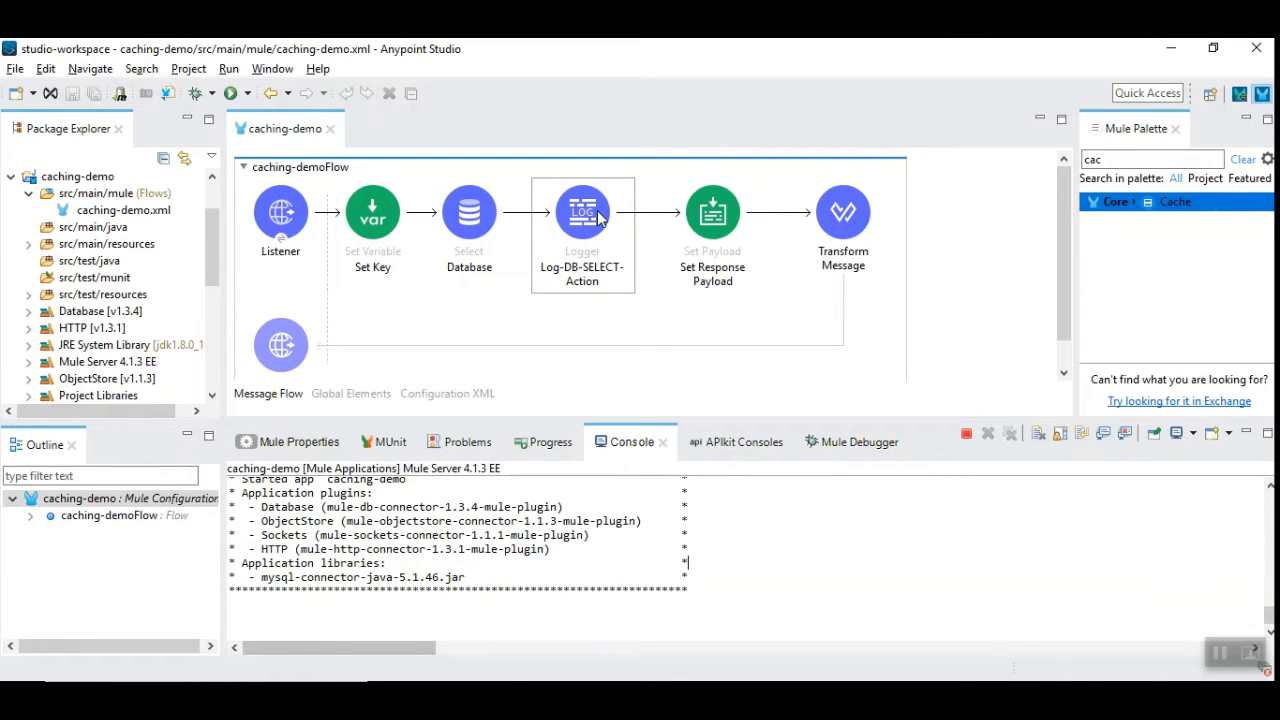
left_click(280, 211)
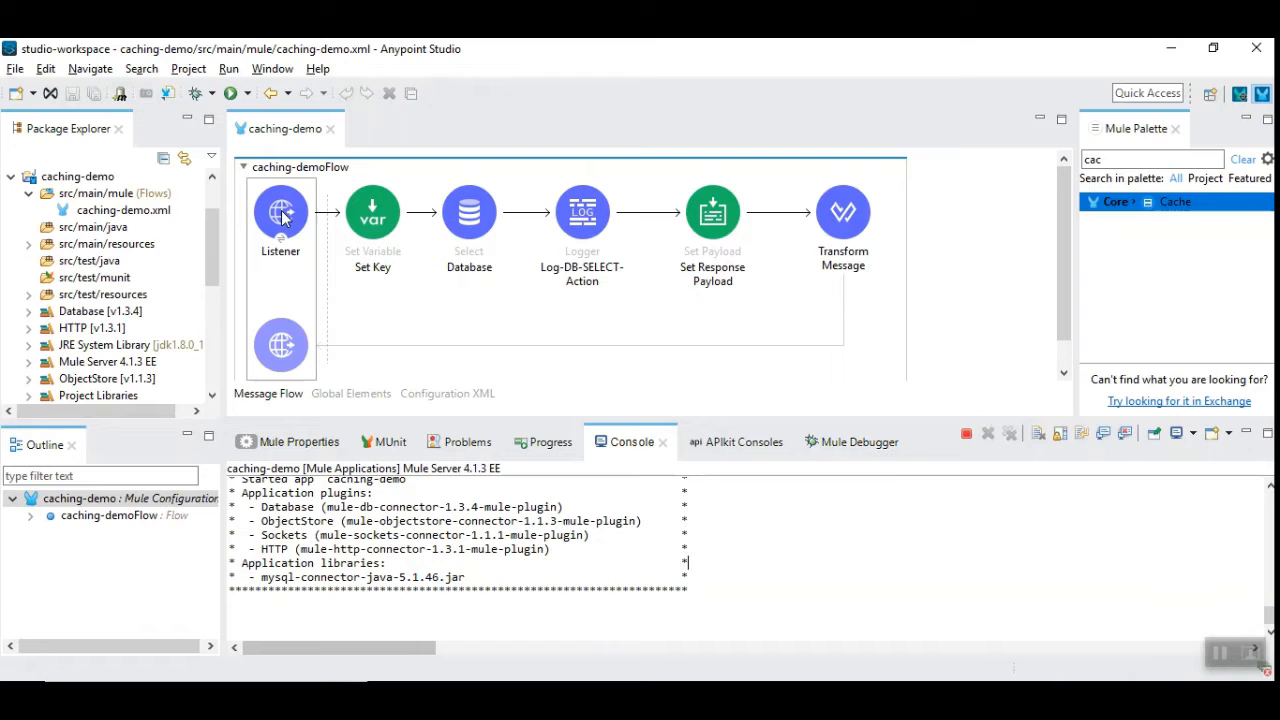
left_click(372, 211)
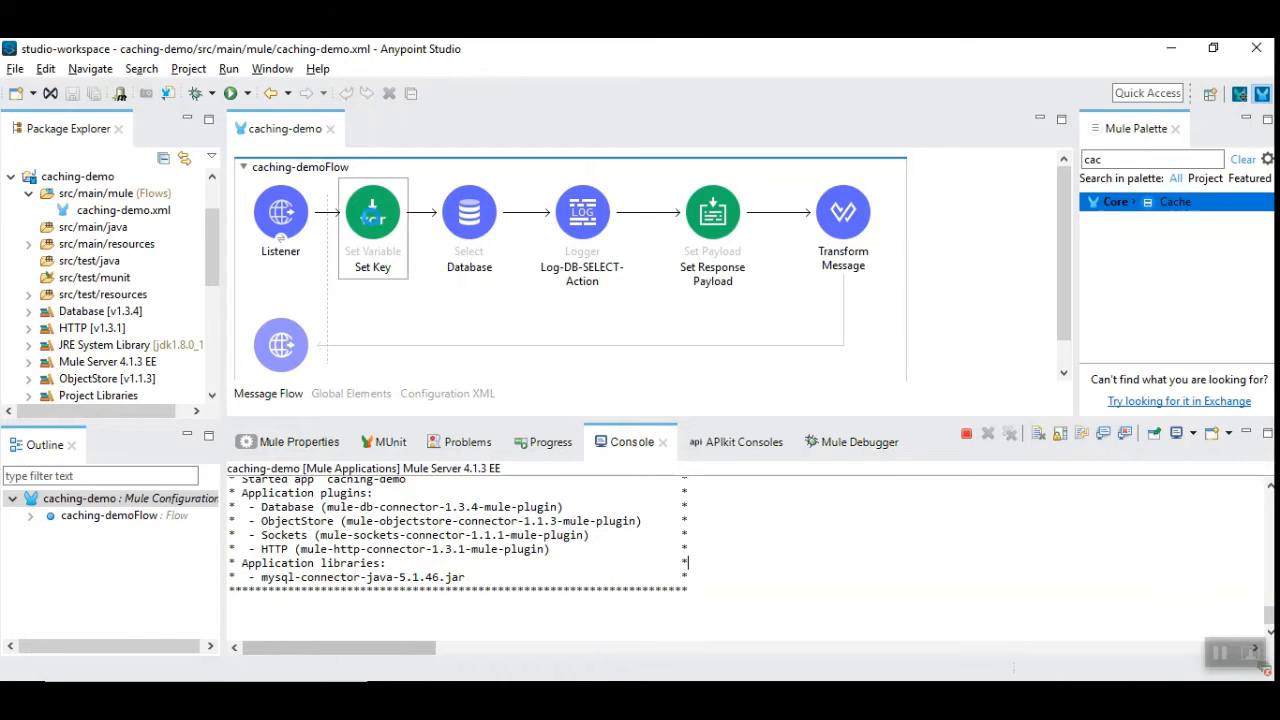
left_click(372, 210)
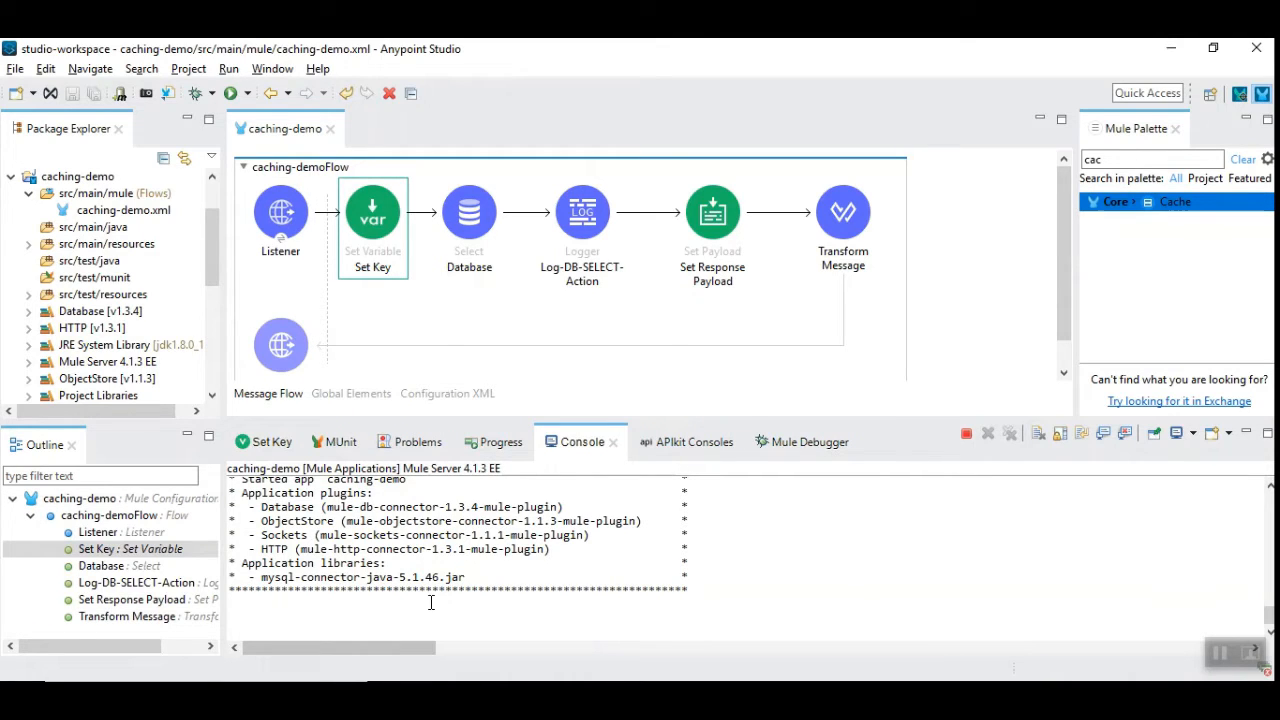
left_click(468, 210)
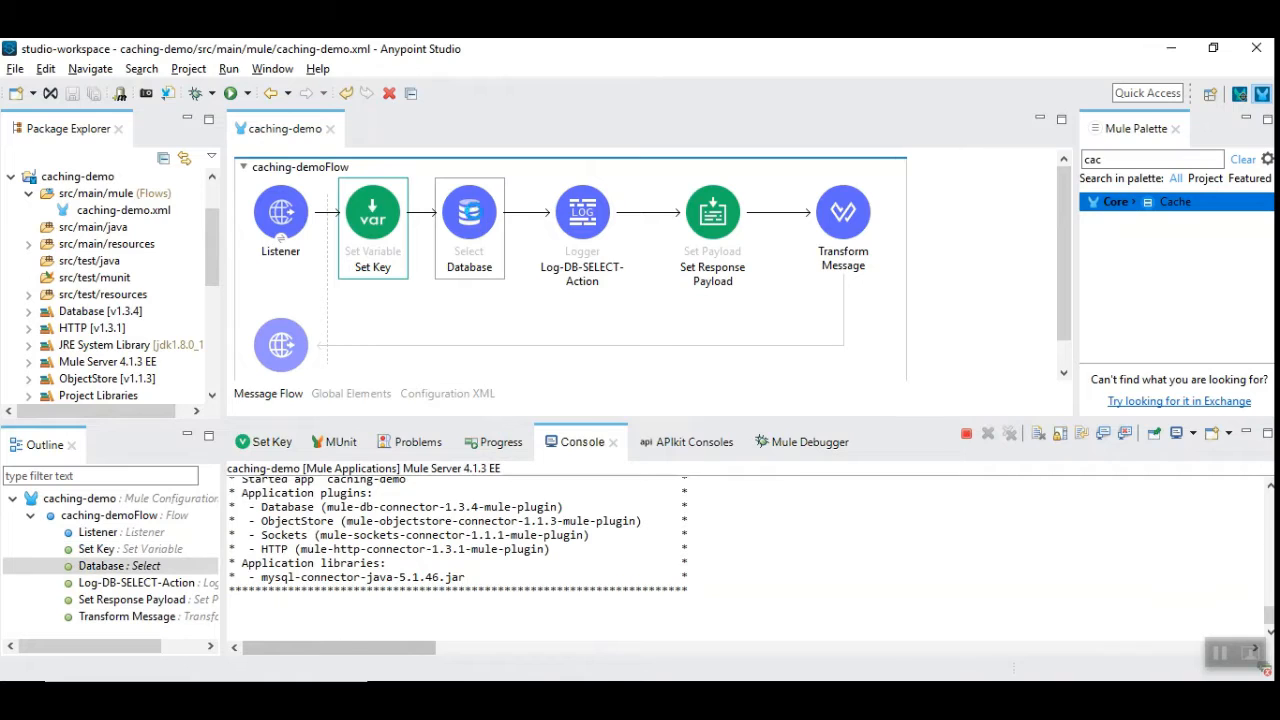
left_click(469, 211)
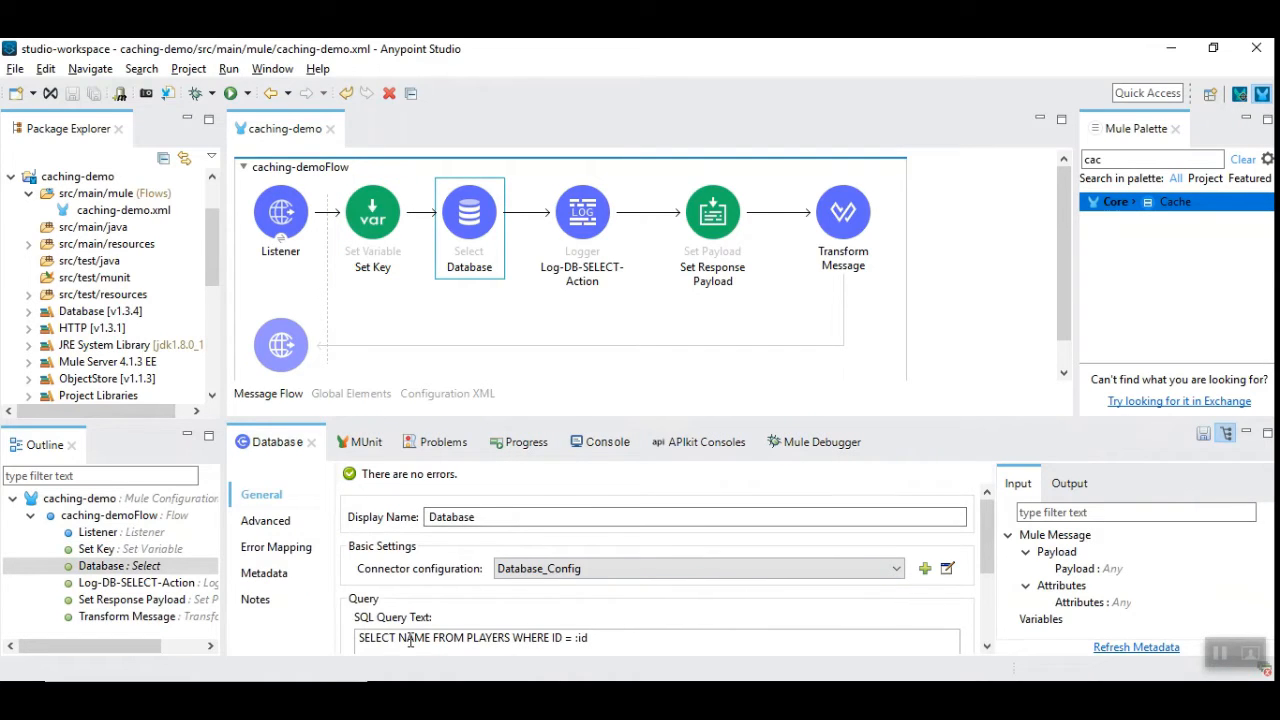
double_click(413, 637)
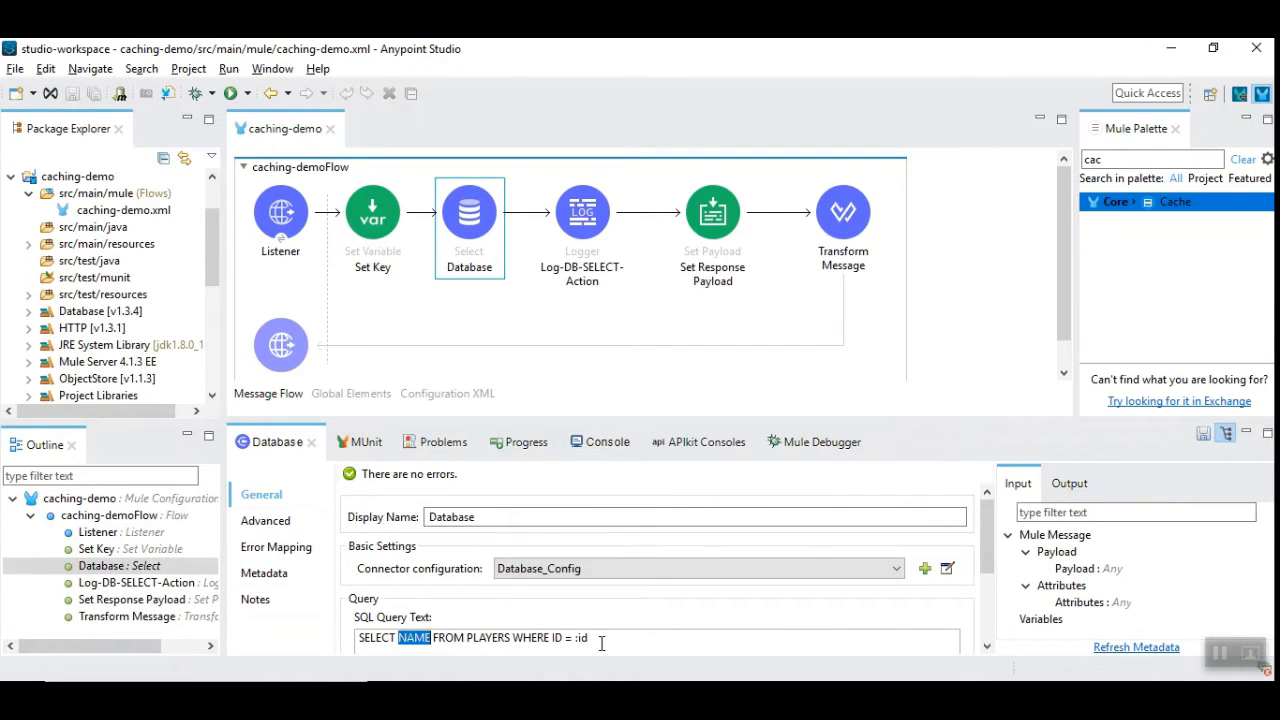
Step: Review the logger message, Set Response Payload and Transform Message script, then show the console log
left_click(582, 211)
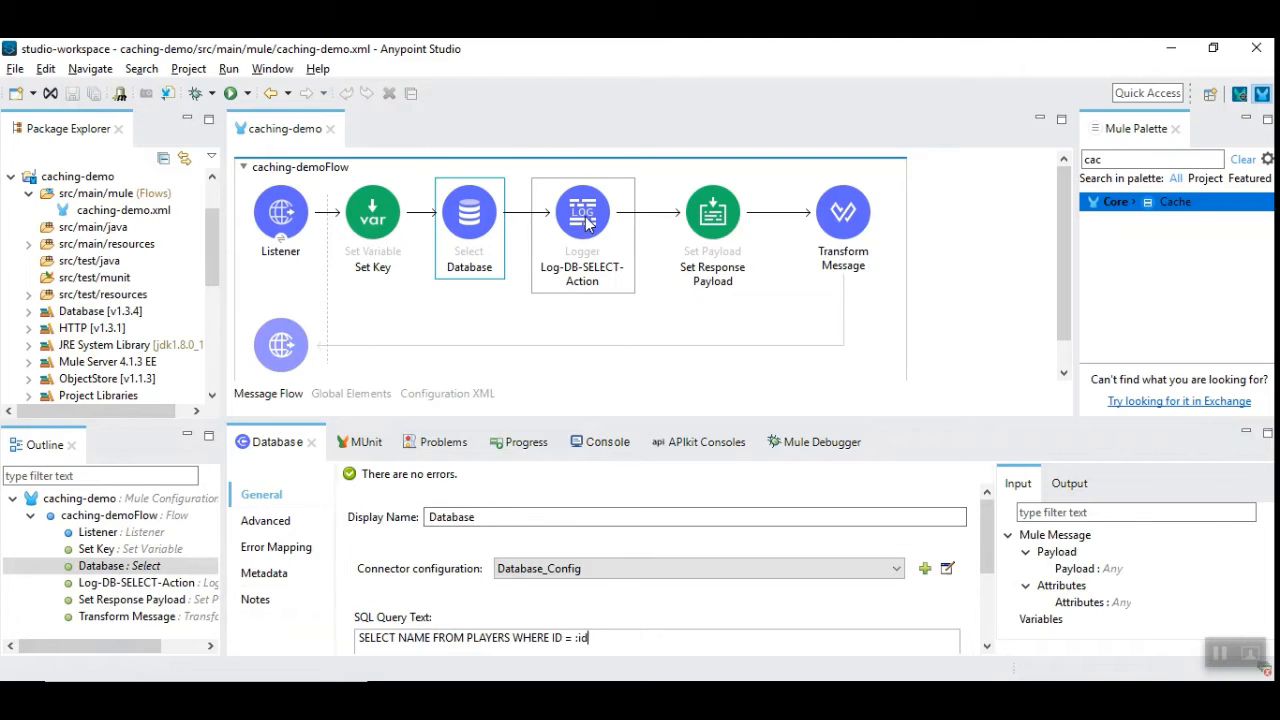
left_click(582, 211)
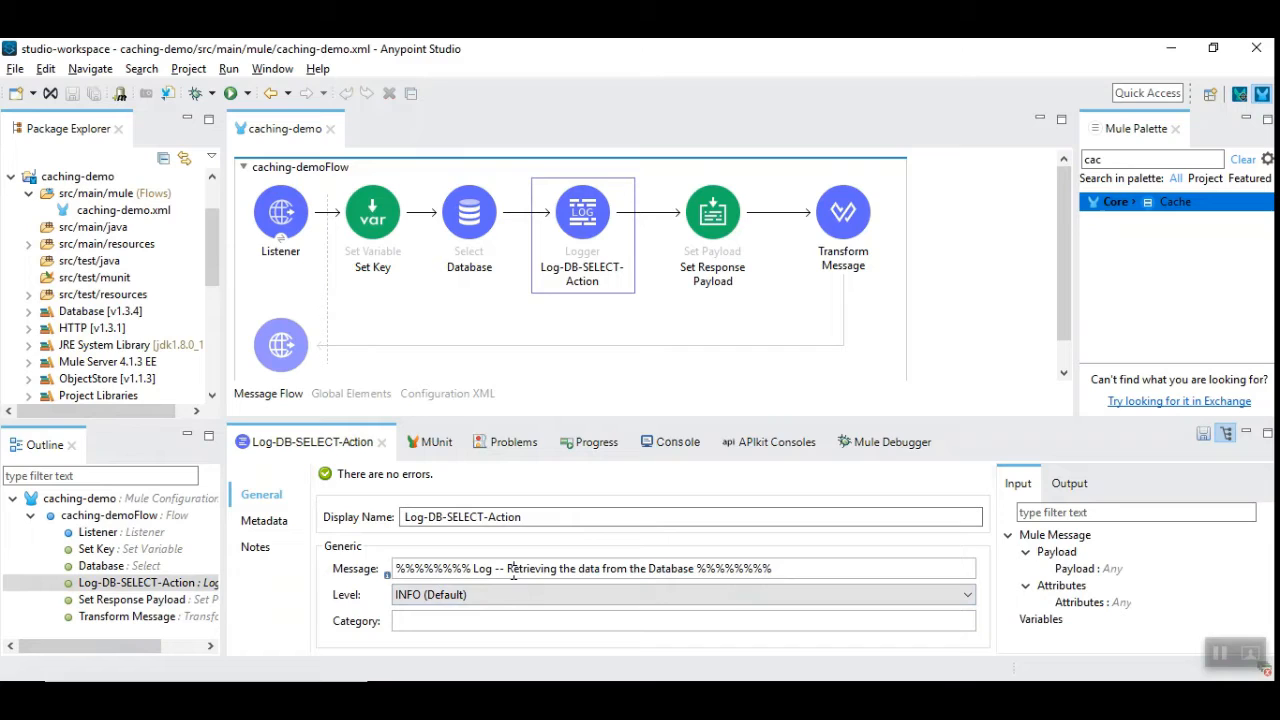
left_click(712, 211)
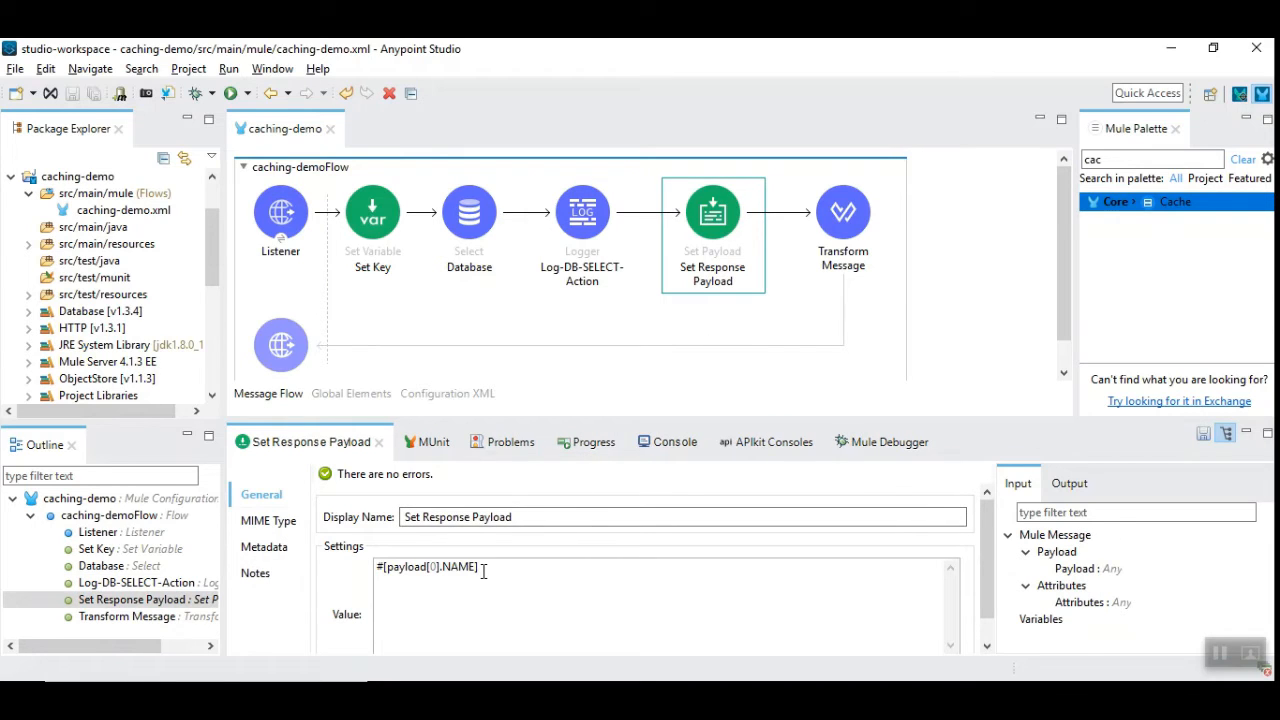
double_click(458, 566)
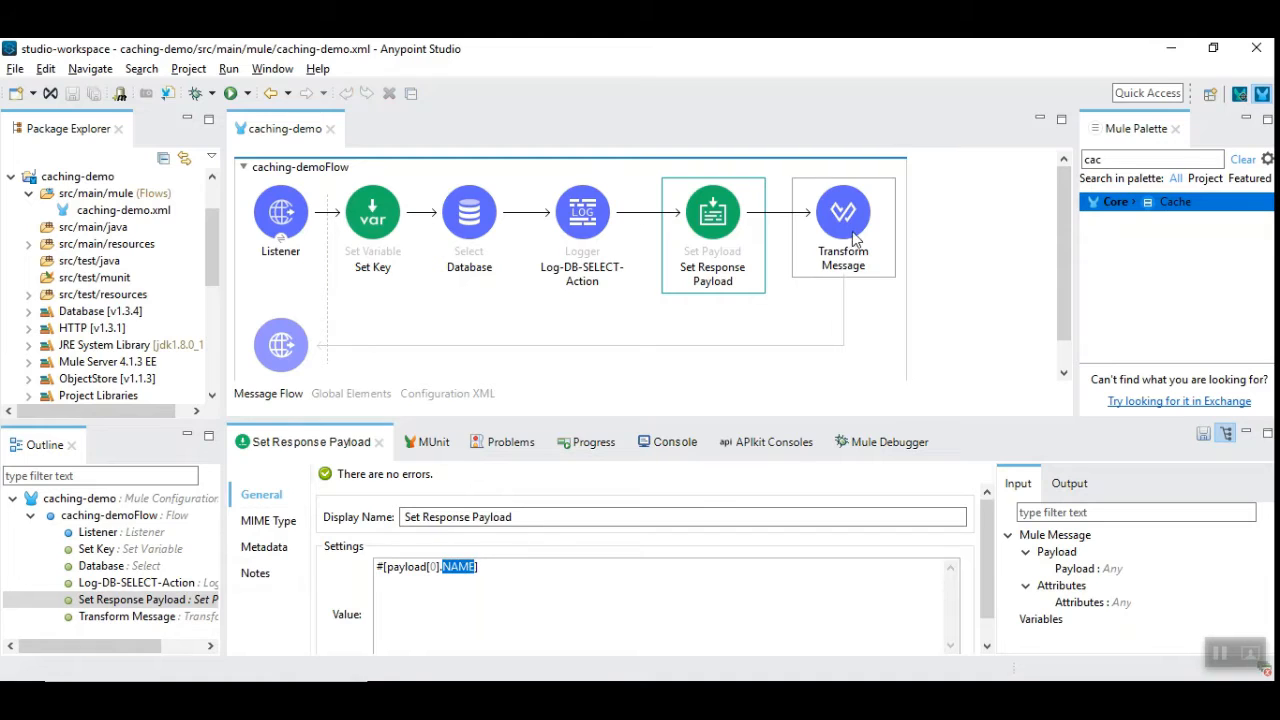
left_click(843, 211)
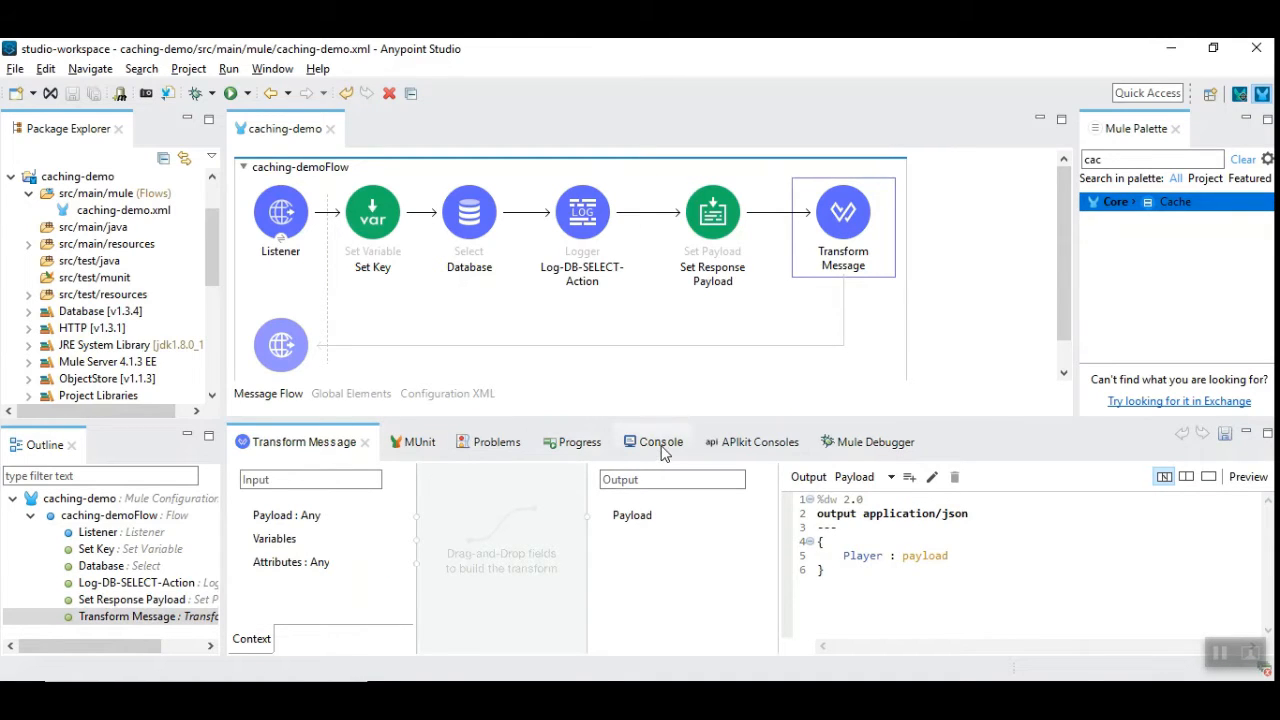
left_click(653, 441)
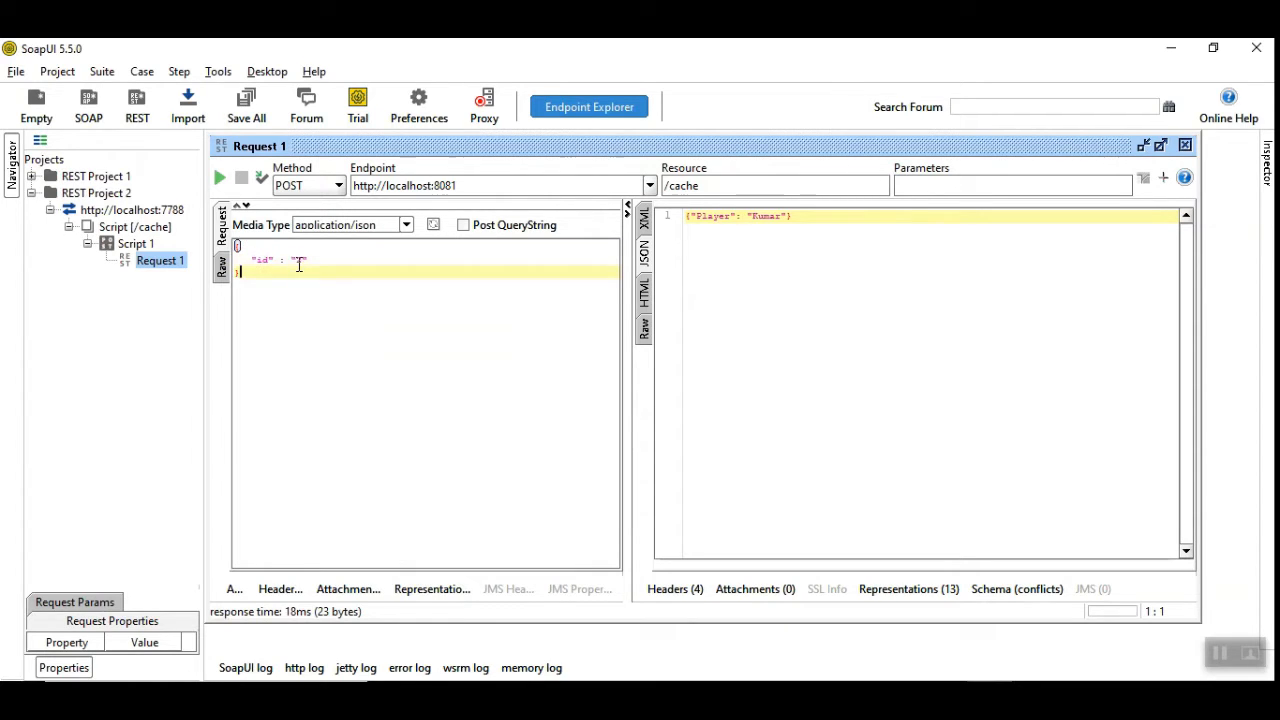
Step: Send the cache POST request with id 2 and get back player Kumar
type("2")
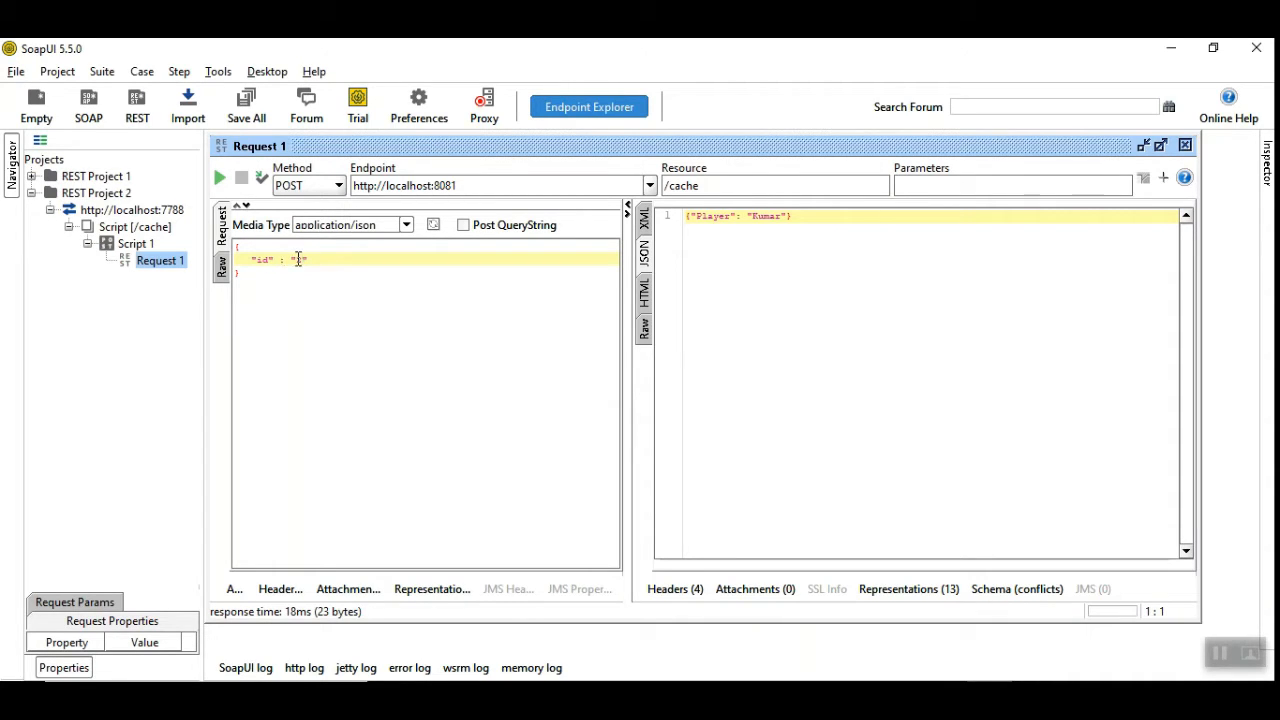
left_click(219, 178)
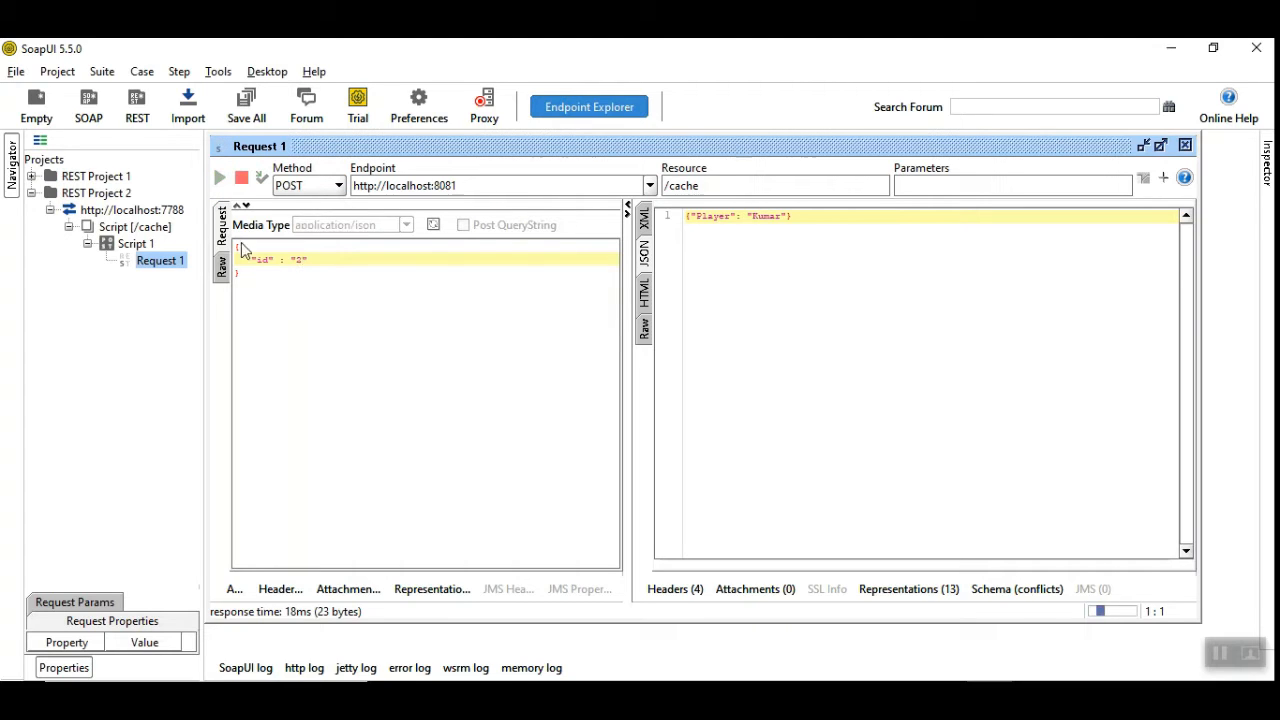
left_click(219, 178)
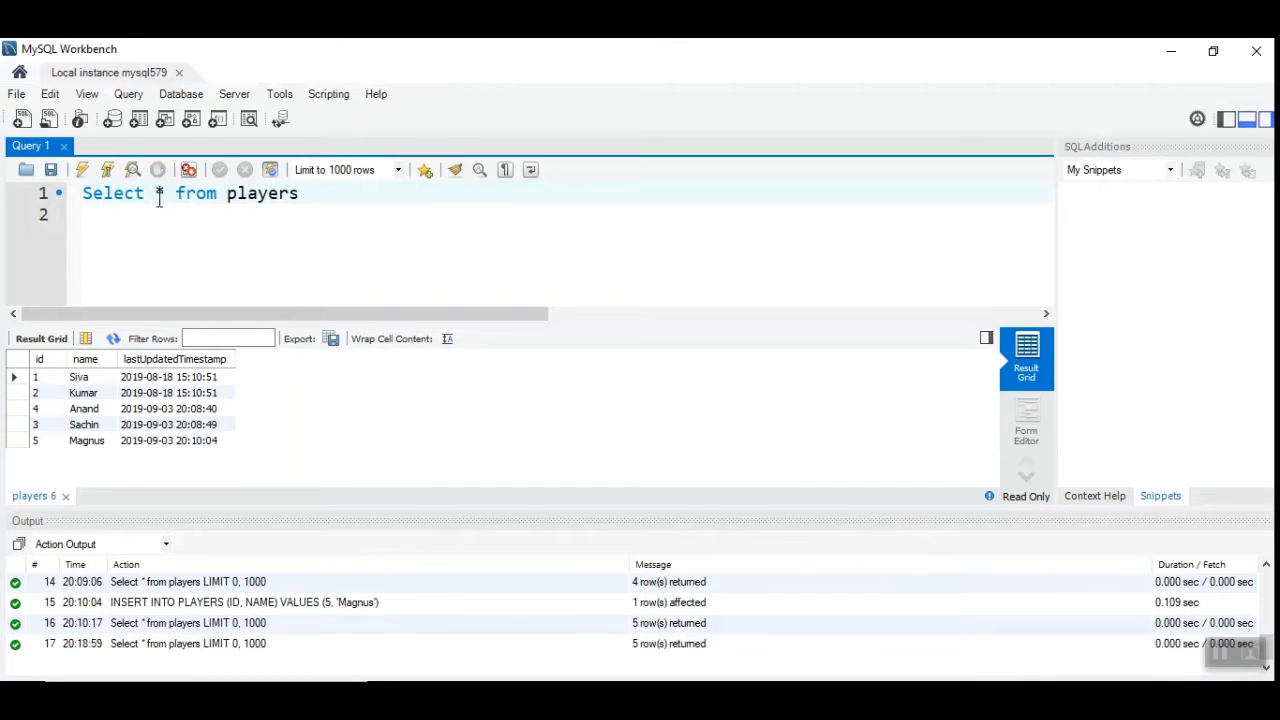
double_click(262, 193)
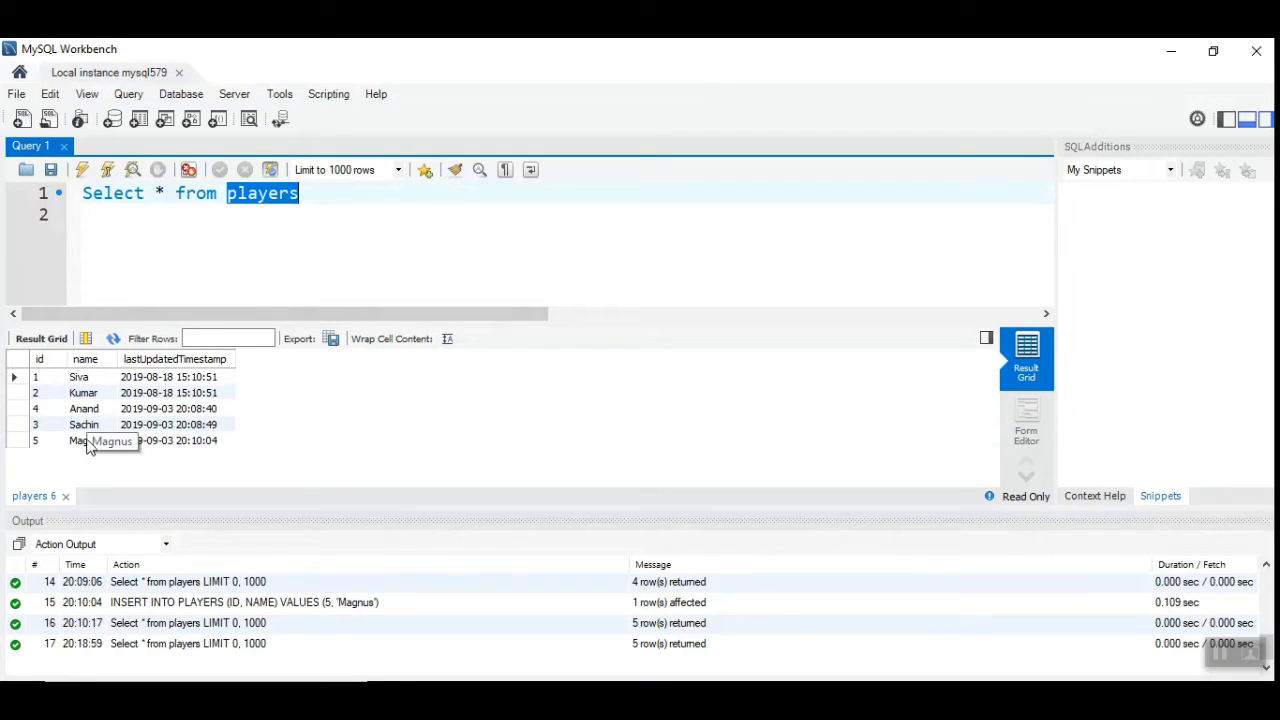
left_click(35, 392)
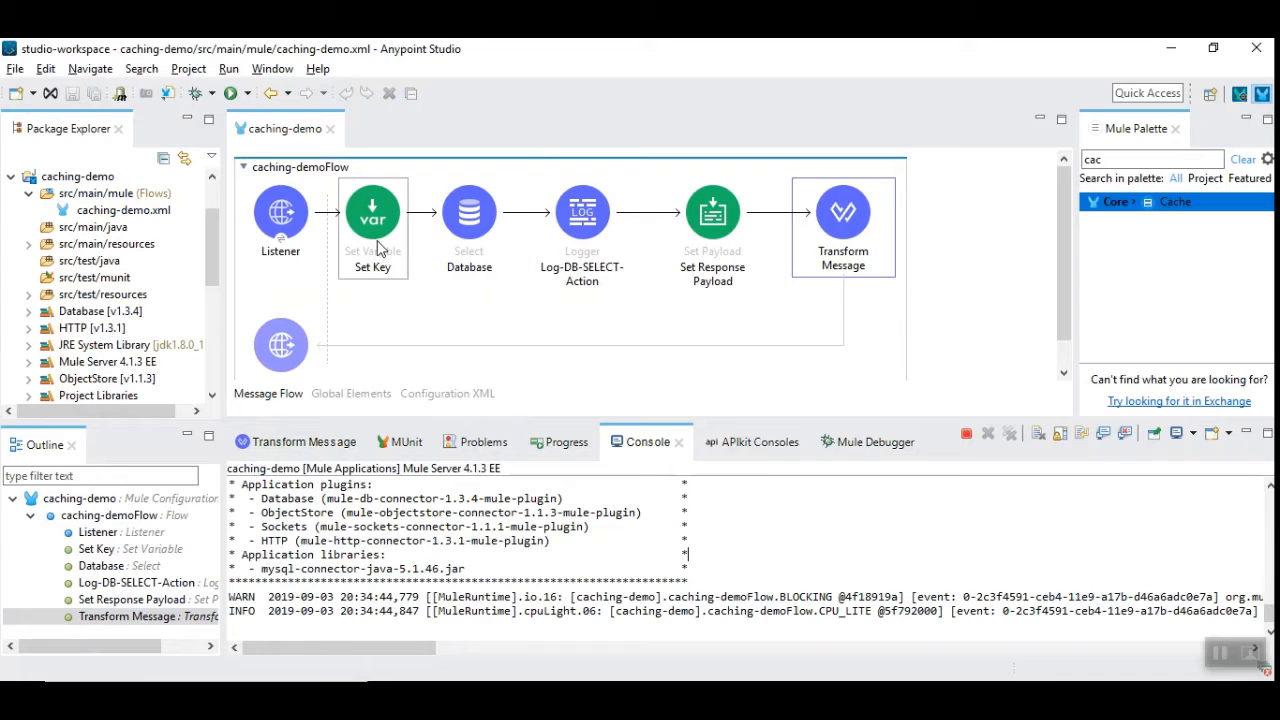
Step: View the Set Key settings storing payload.id as userId, then the global elements list
left_click(372, 211)
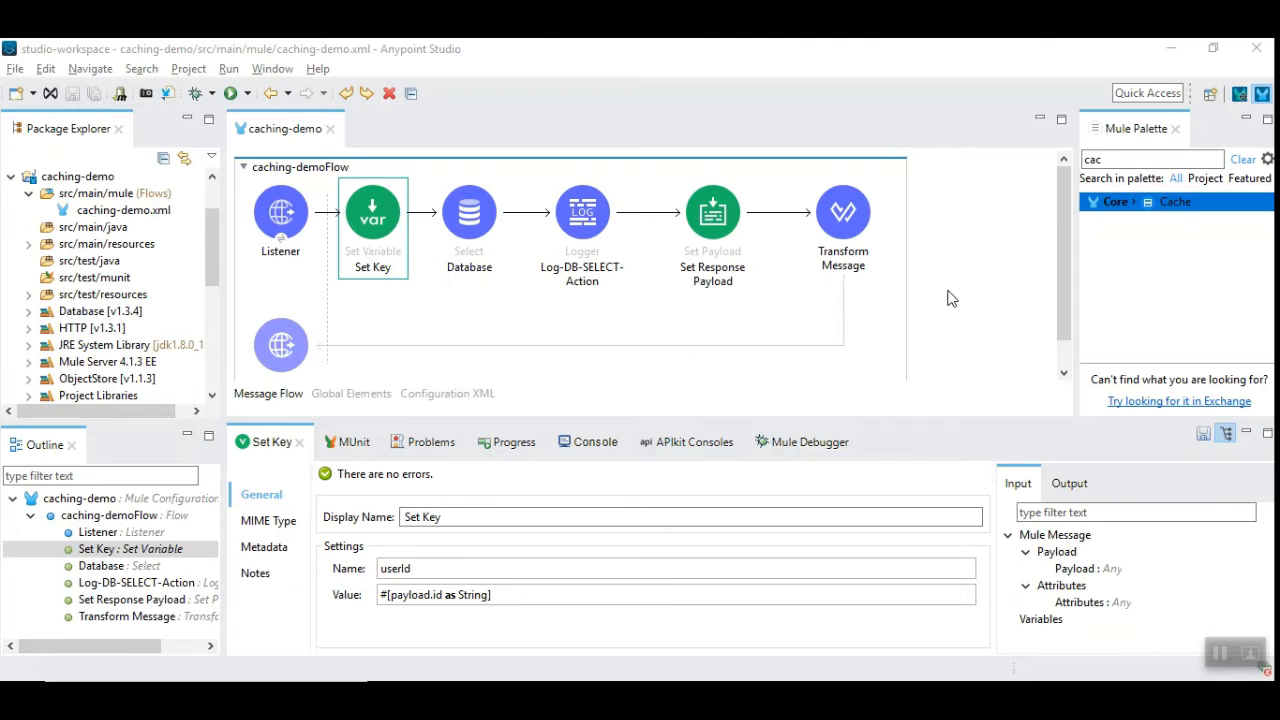
mouse_move(700, 481)
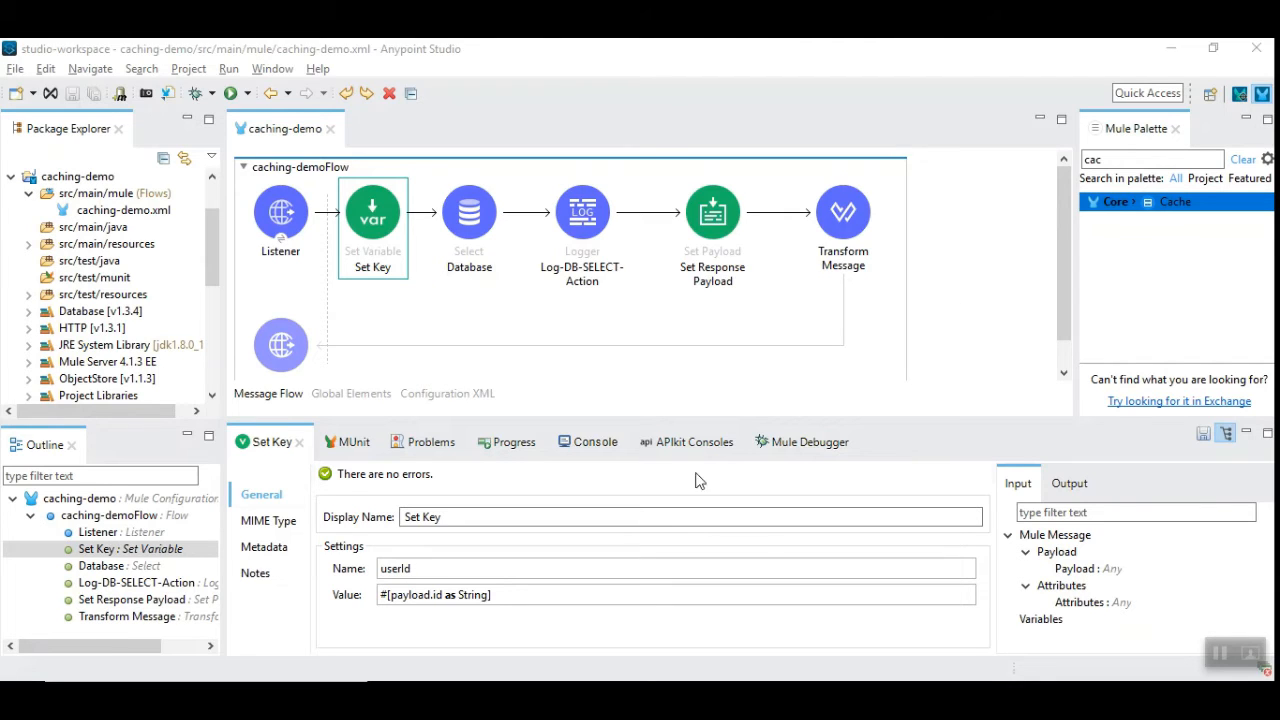
left_click(350, 393)
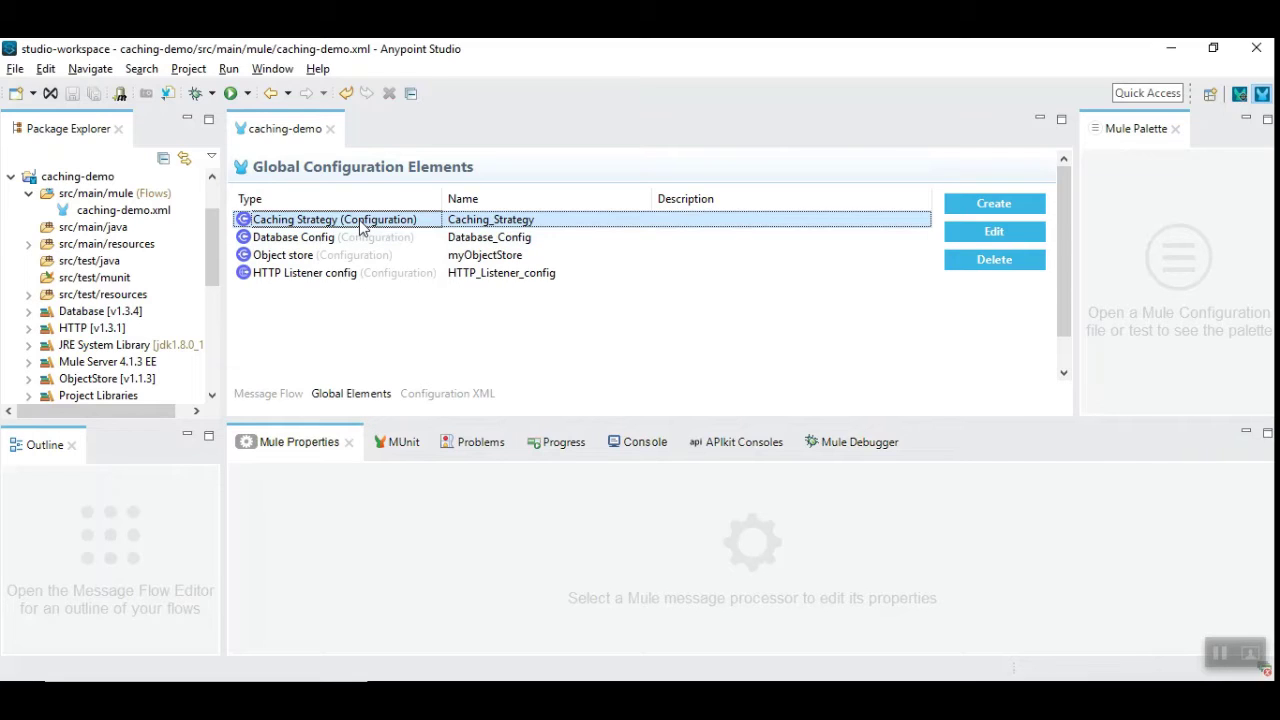
mouse_move(994, 231)
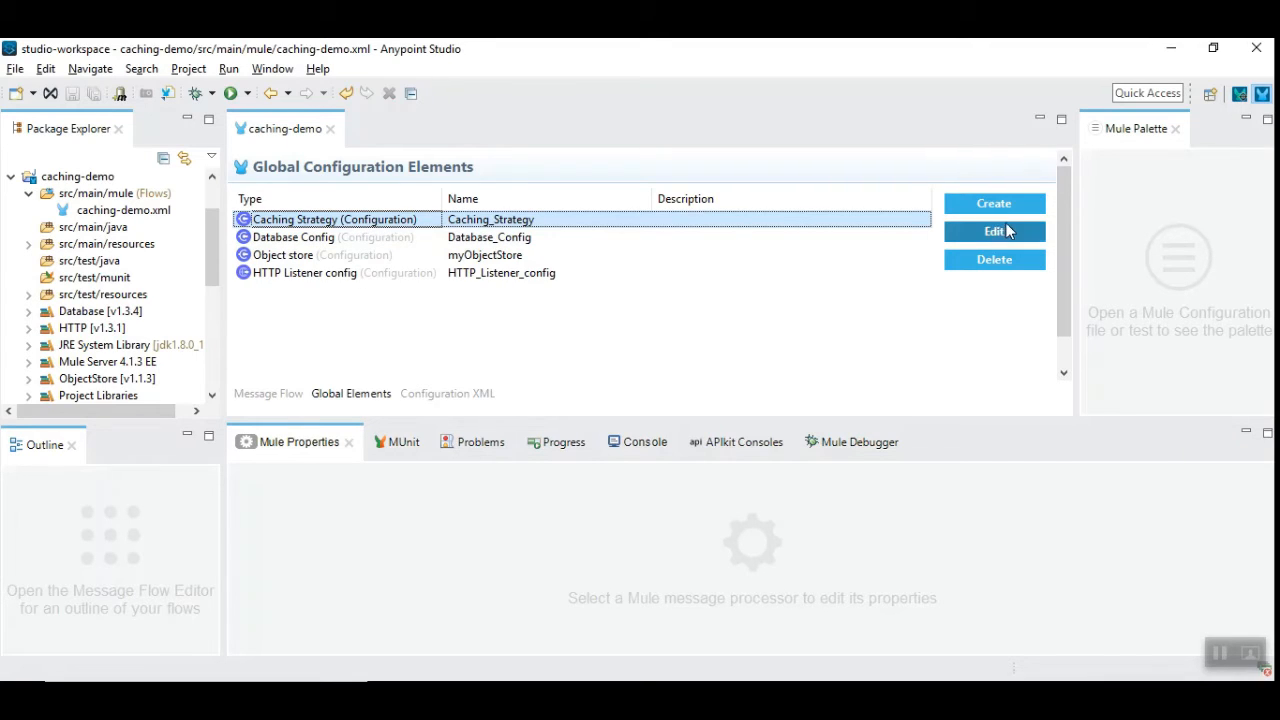
mouse_move(994, 203)
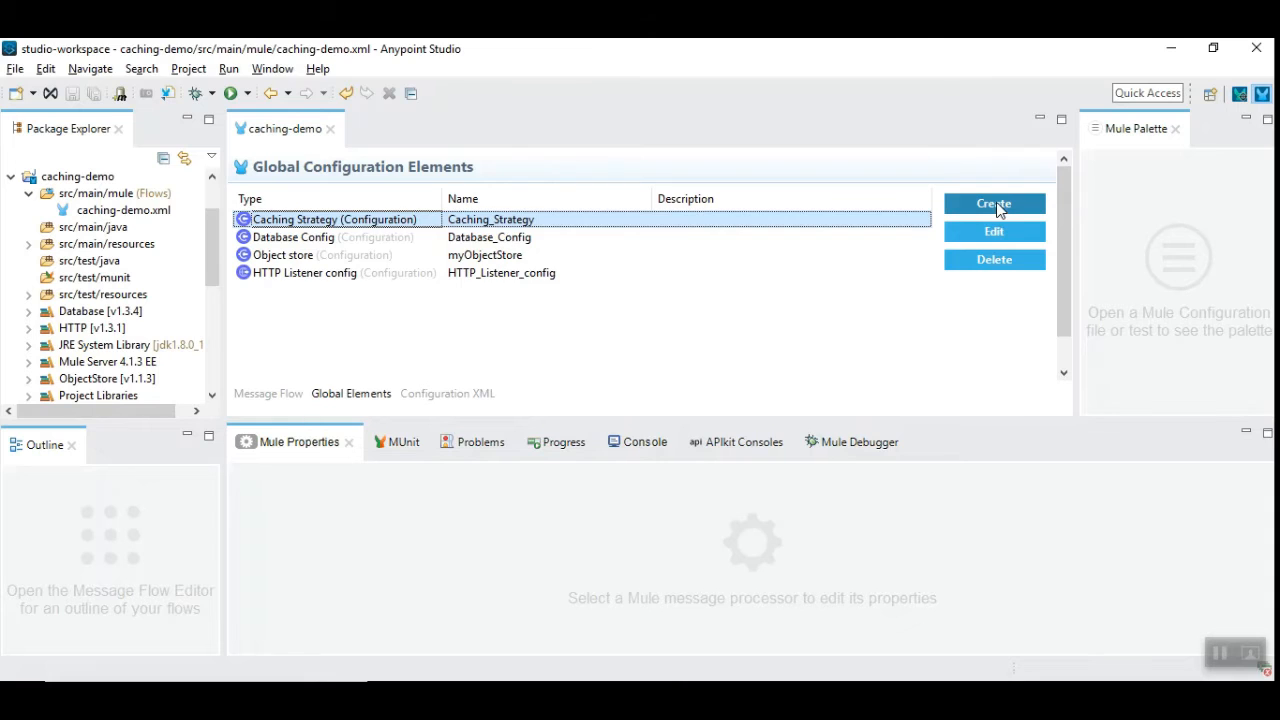
Step: Create a Caching Strategy global element with key expression #[vars.userId]
left_click(994, 204)
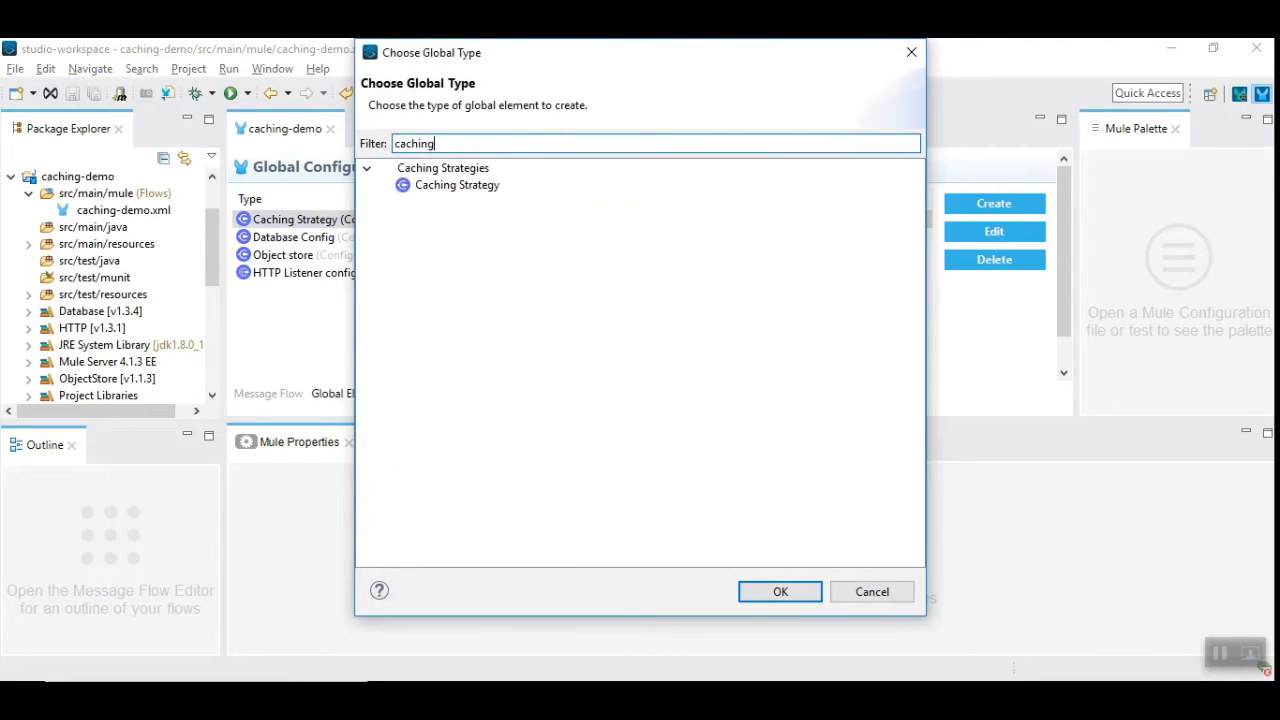
left_click(457, 185)
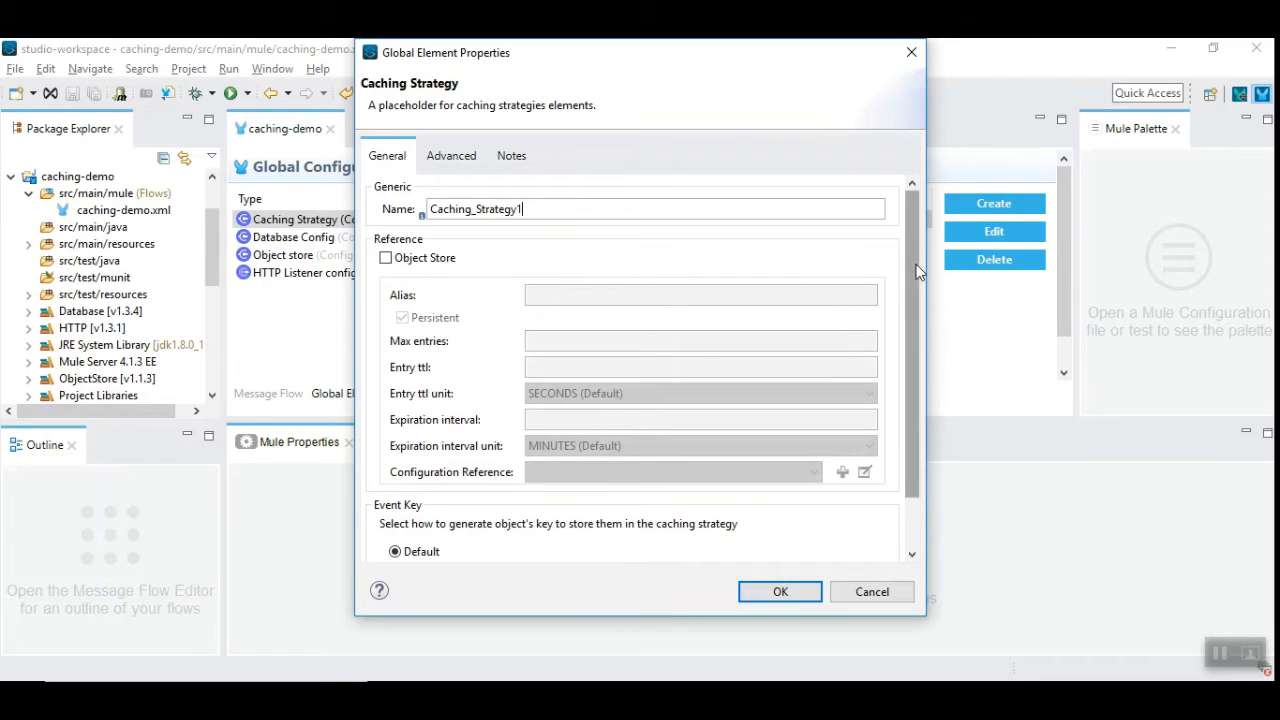
scroll("down", 3)
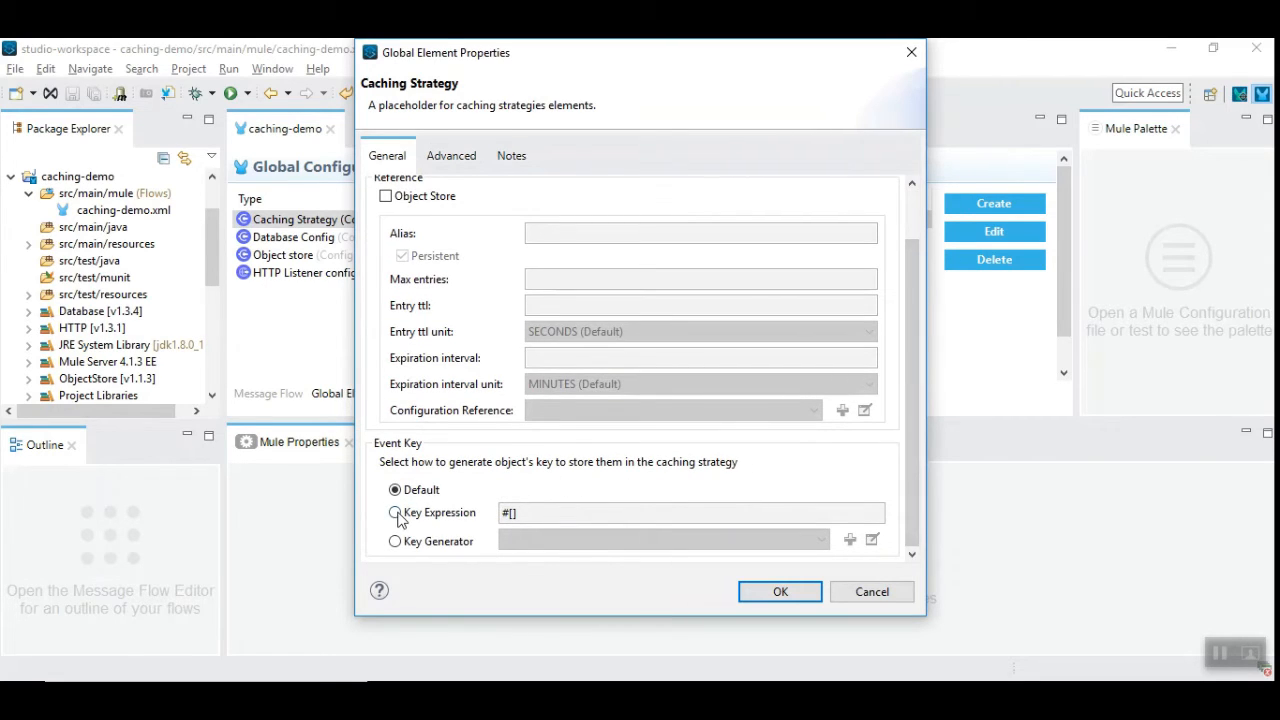
left_click(395, 512)
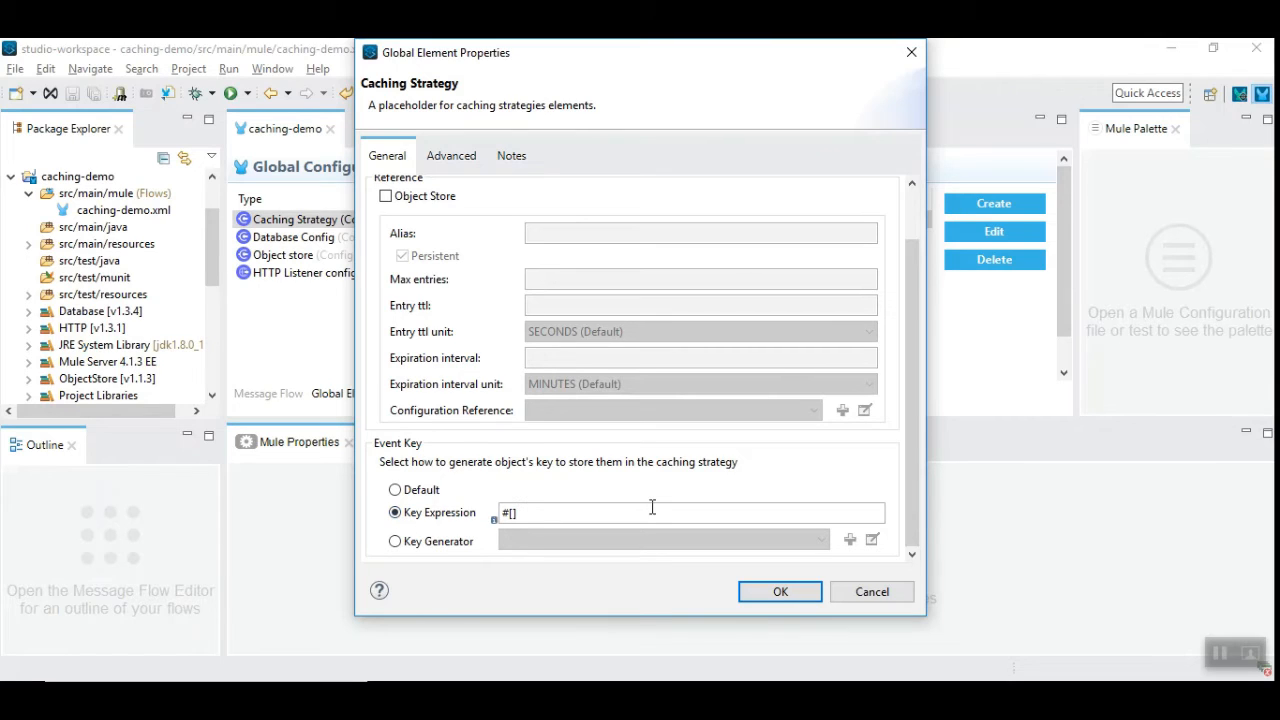
type("vars.us")
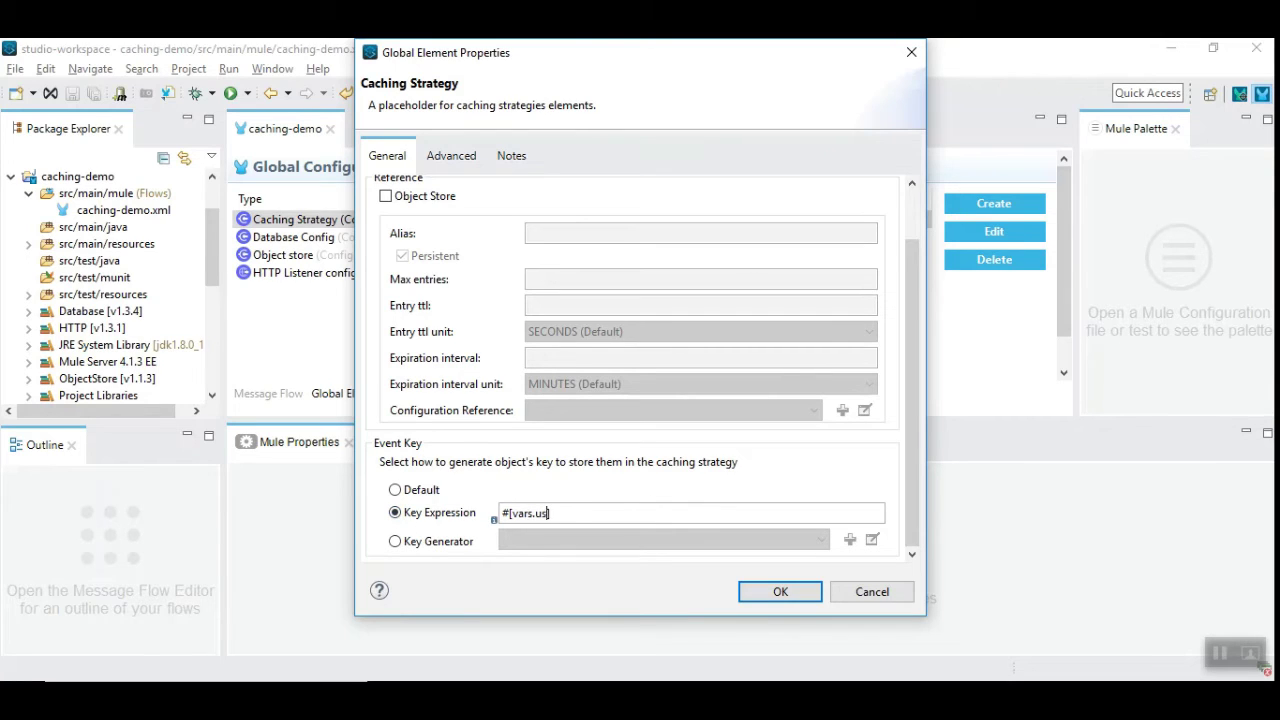
type("erId]")
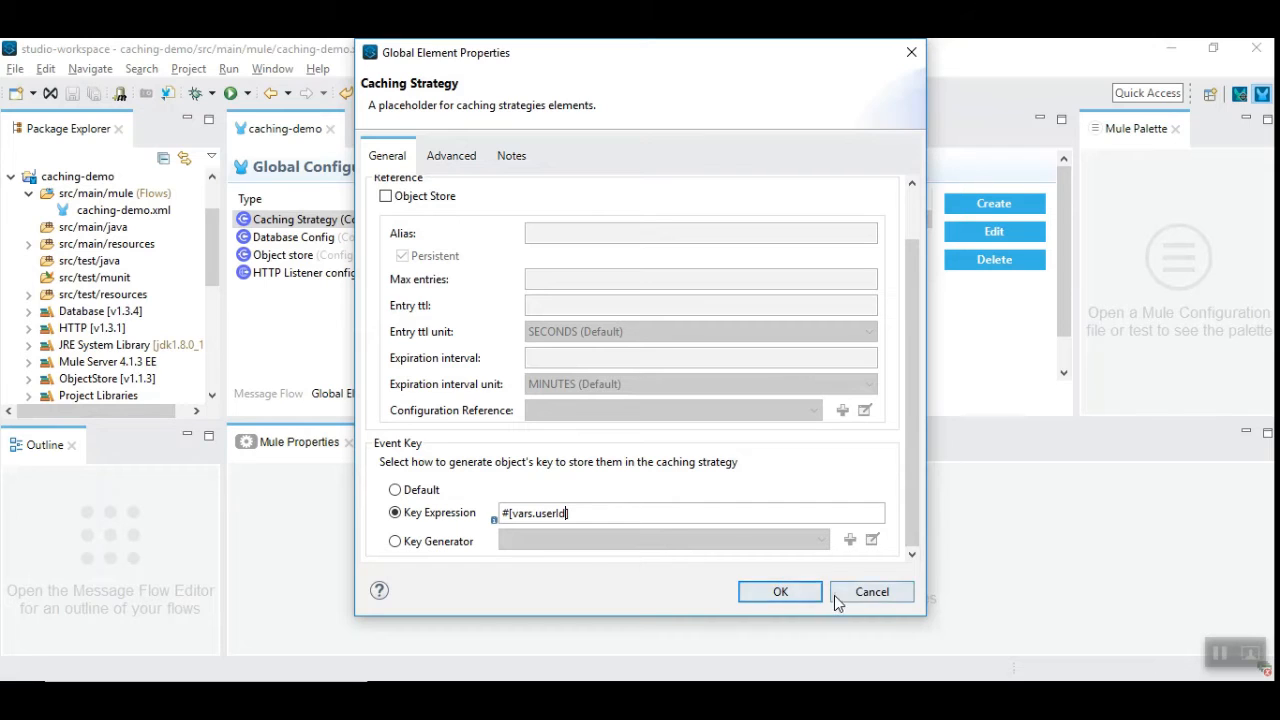
mouse_move(871, 591)
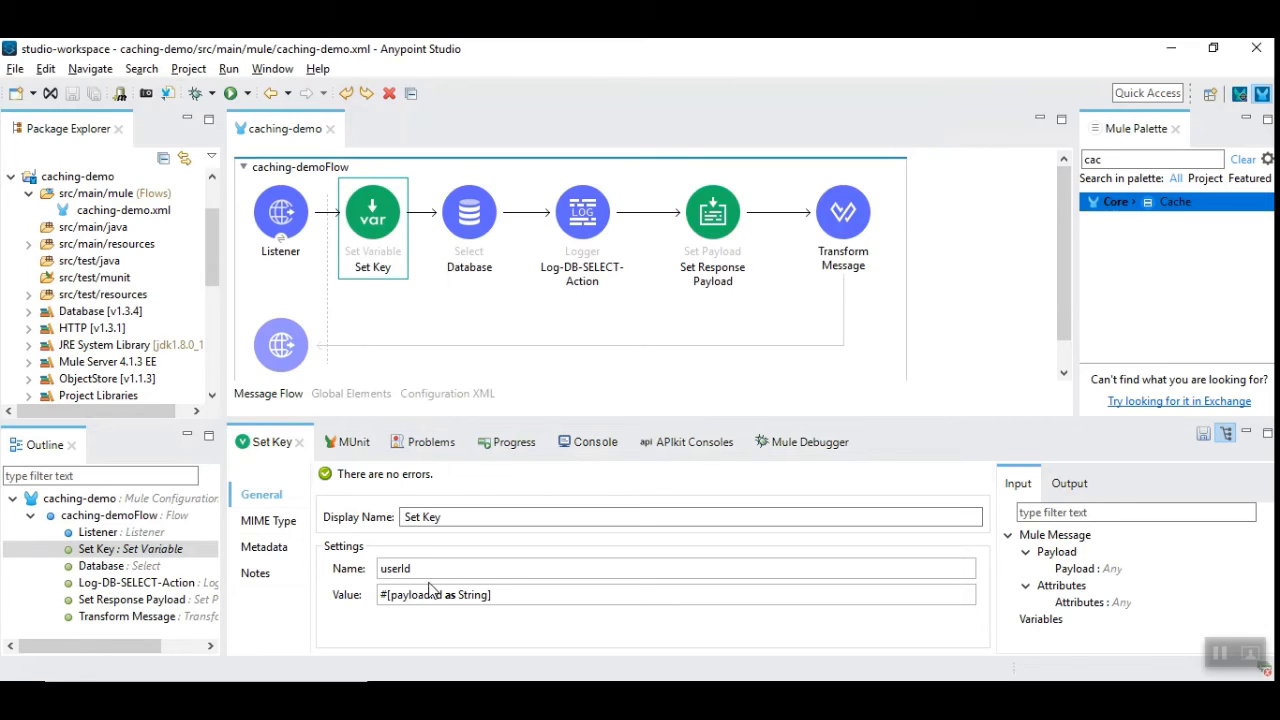
Step: Highlight the userId variable name in the Set Key step's settings
double_click(395, 568)
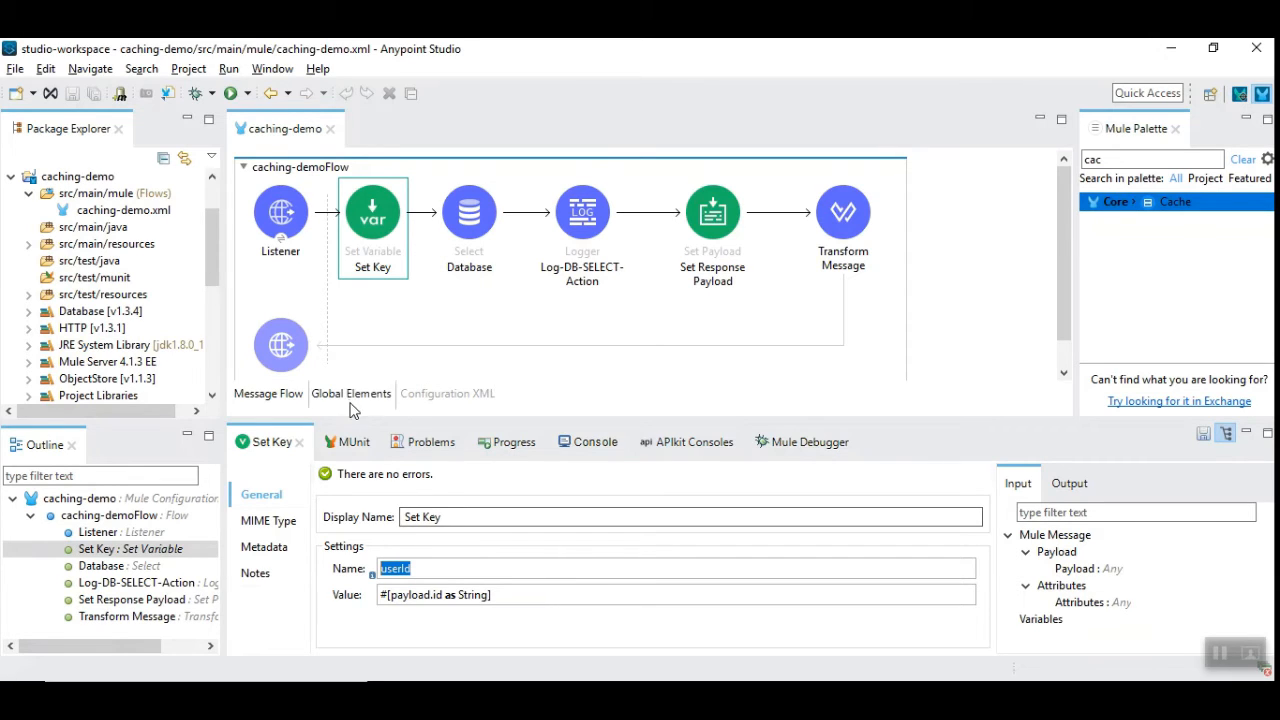
Step: Select the Caching_Strategy configuration among the global elements
left_click(351, 393)
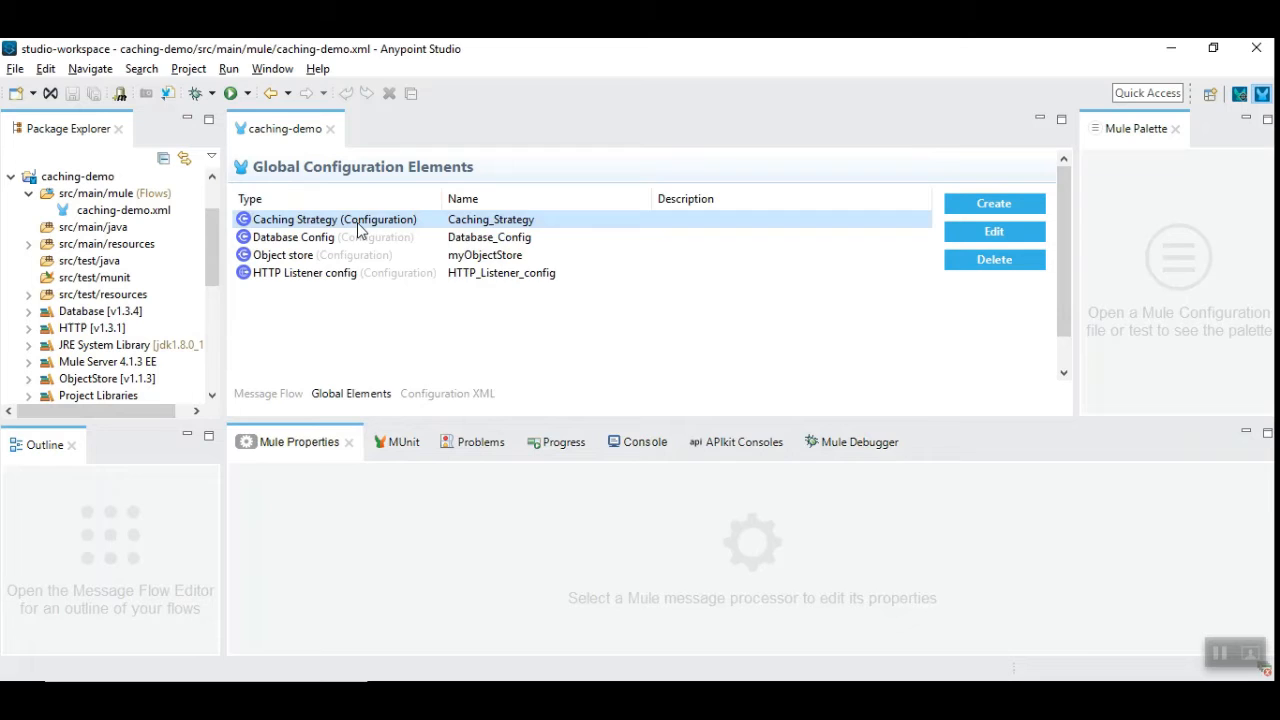
left_click(994, 231)
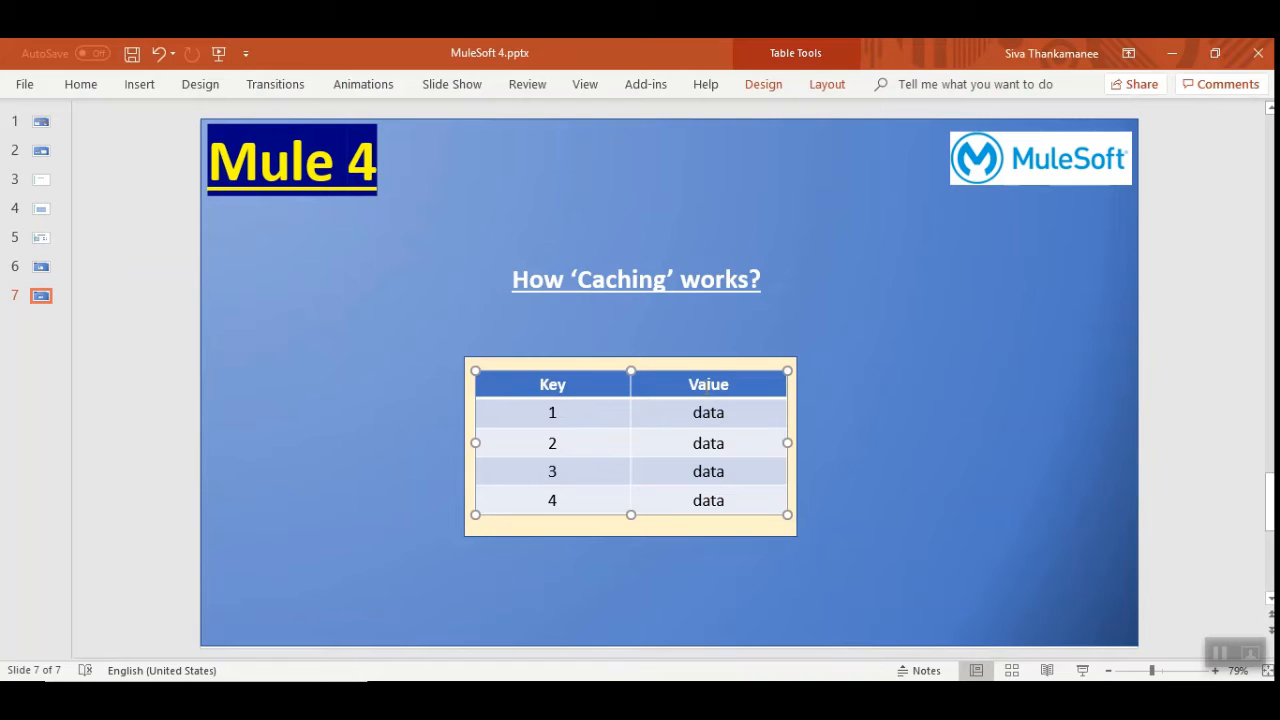
Step: Select the key–value table on the How 'Caching' works? slide
left_click(552, 412)
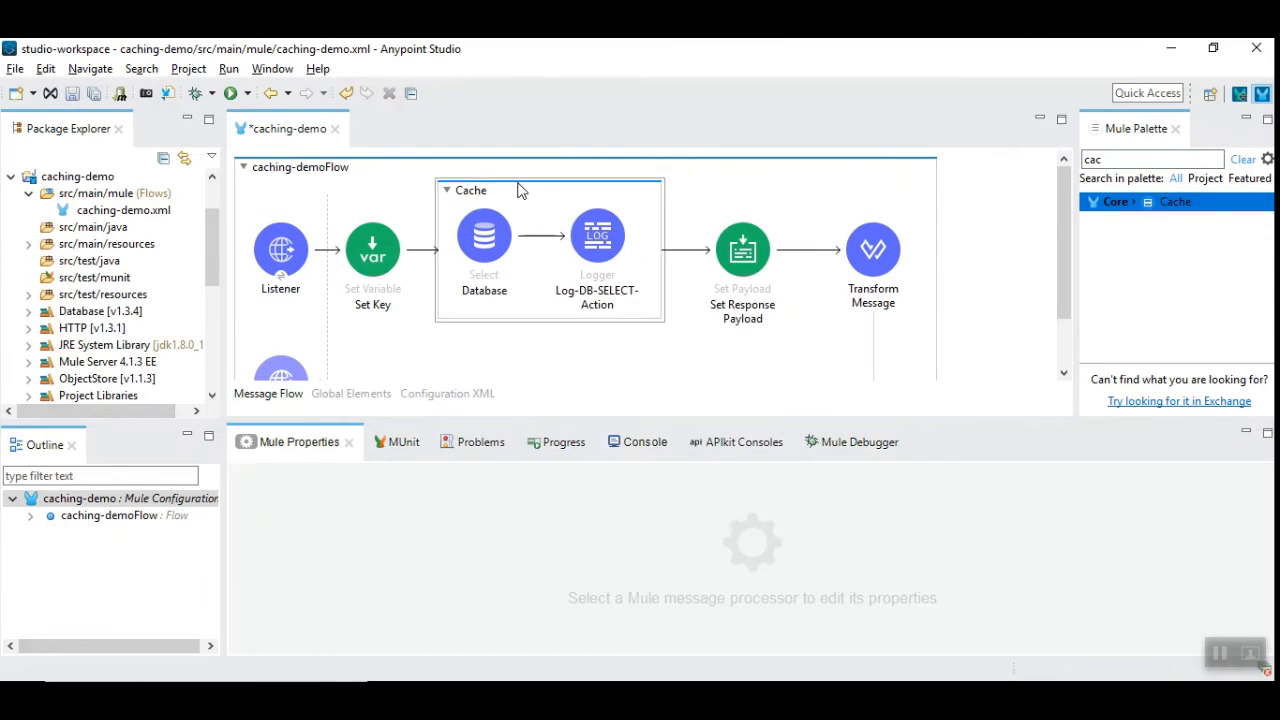
Step: Check the Database step and the Cache scope now enclosing it and the logger
left_click(484, 237)
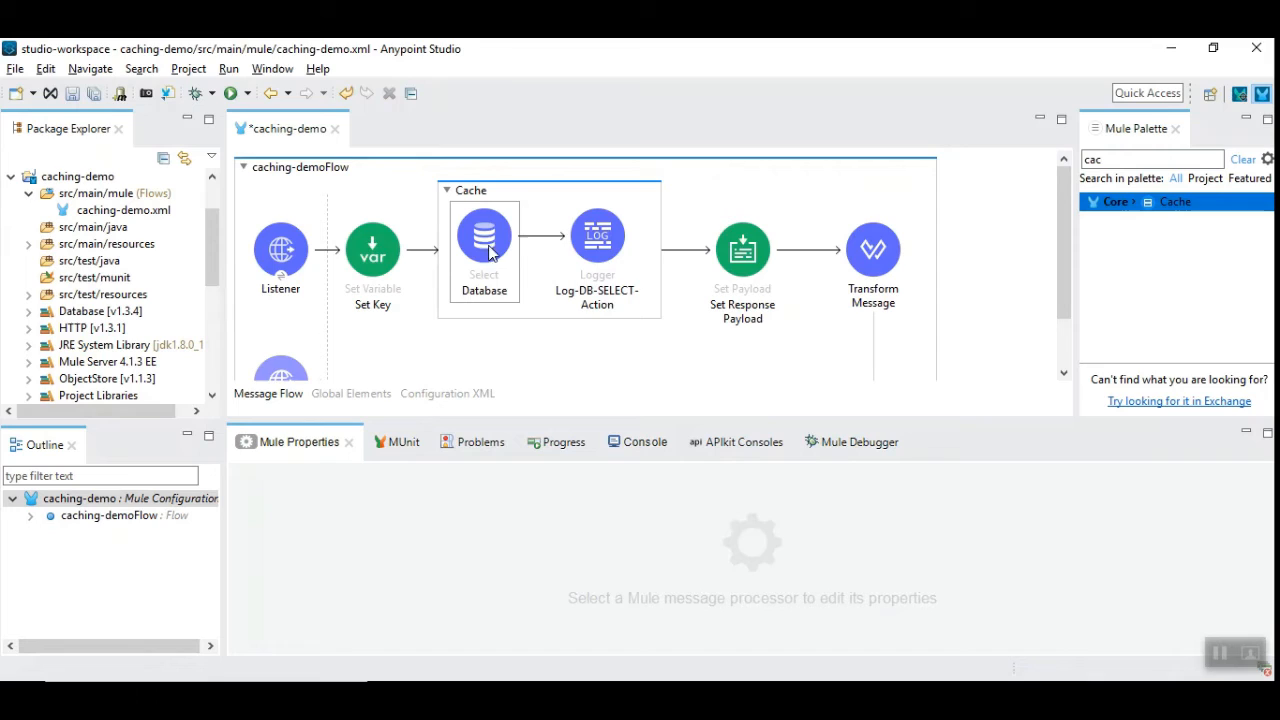
mouse_move(490, 240)
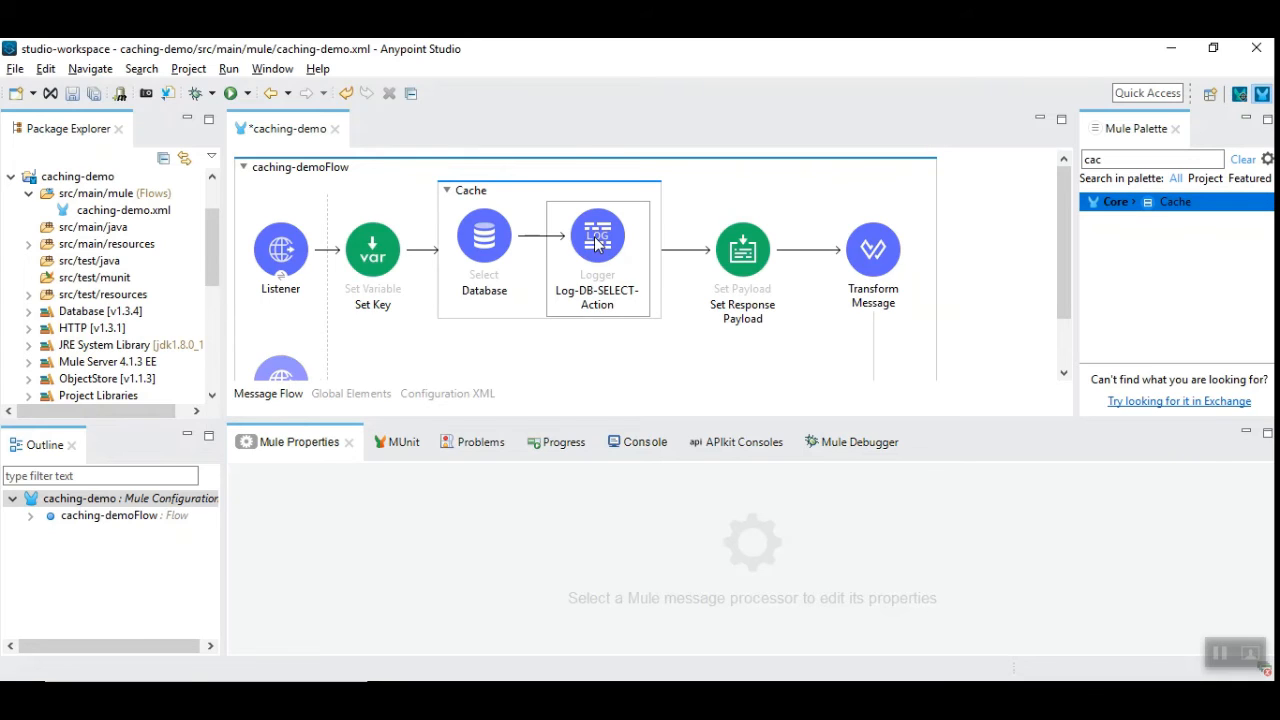
mouse_move(600, 255)
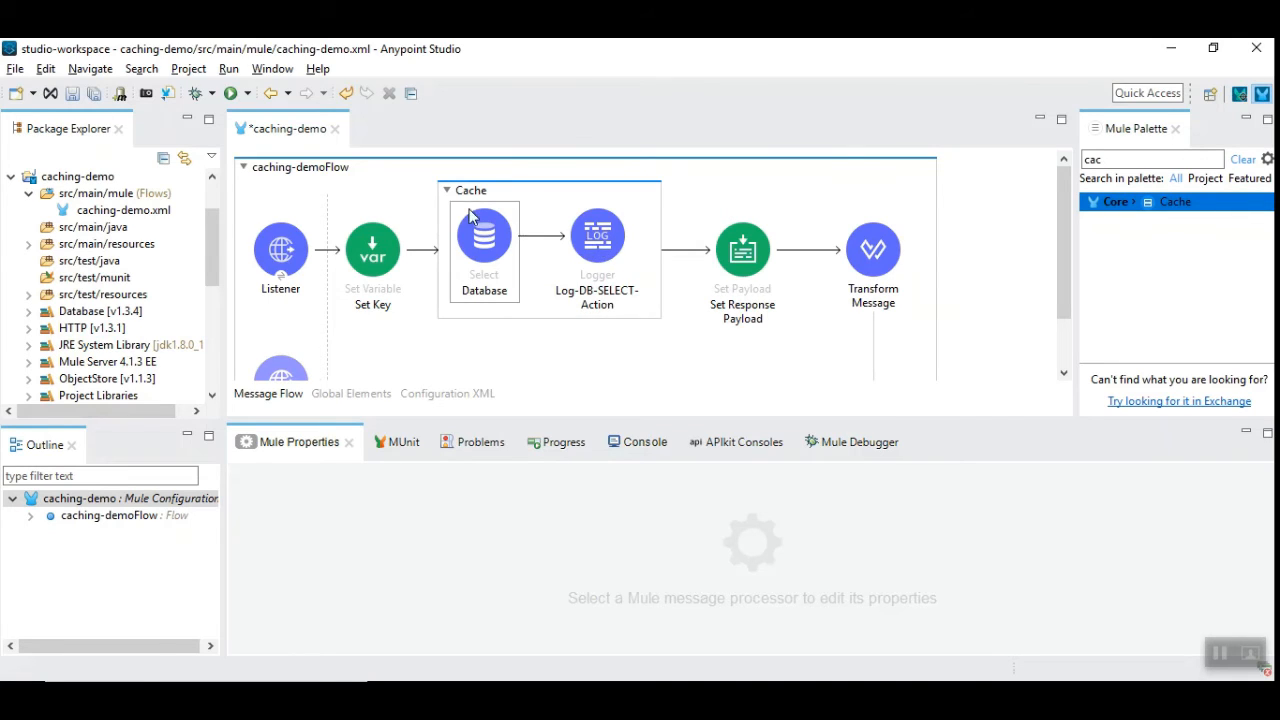
left_click(471, 191)
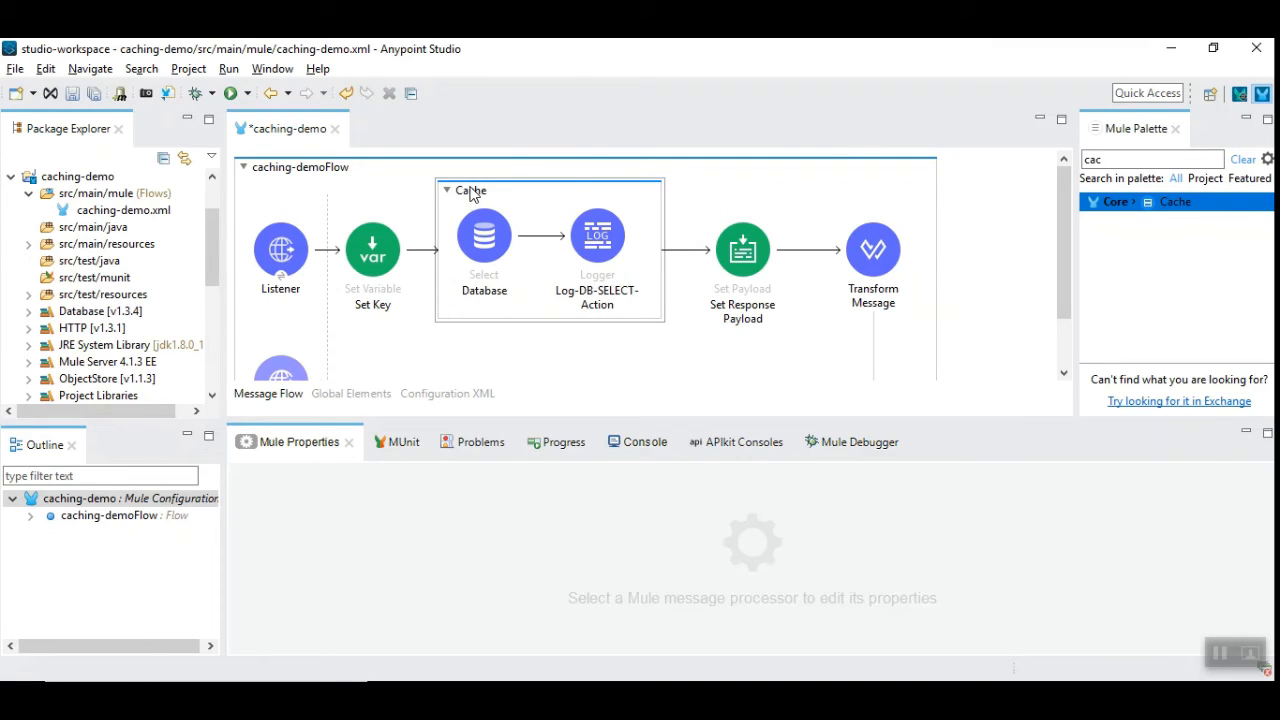
mouse_move(500, 210)
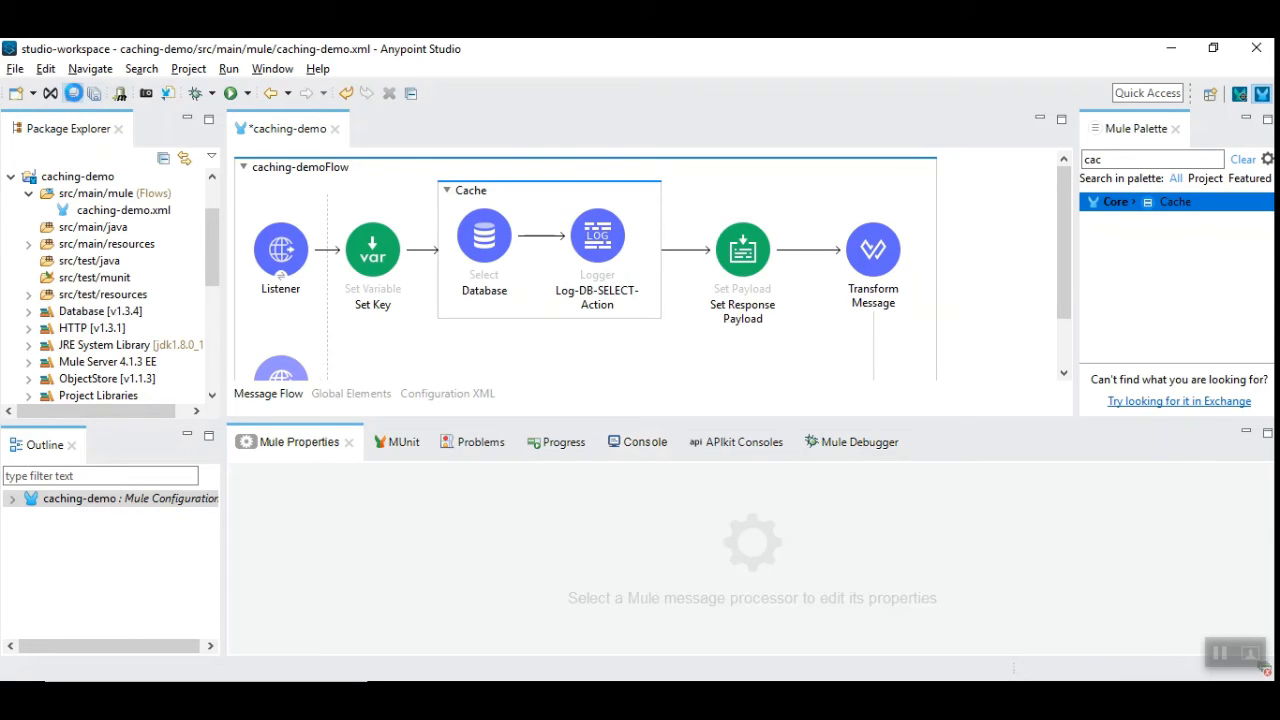
Step: Save the flow and resend the id 2 request, returning Kumar with a database retrieval logged
left_click(631, 441)
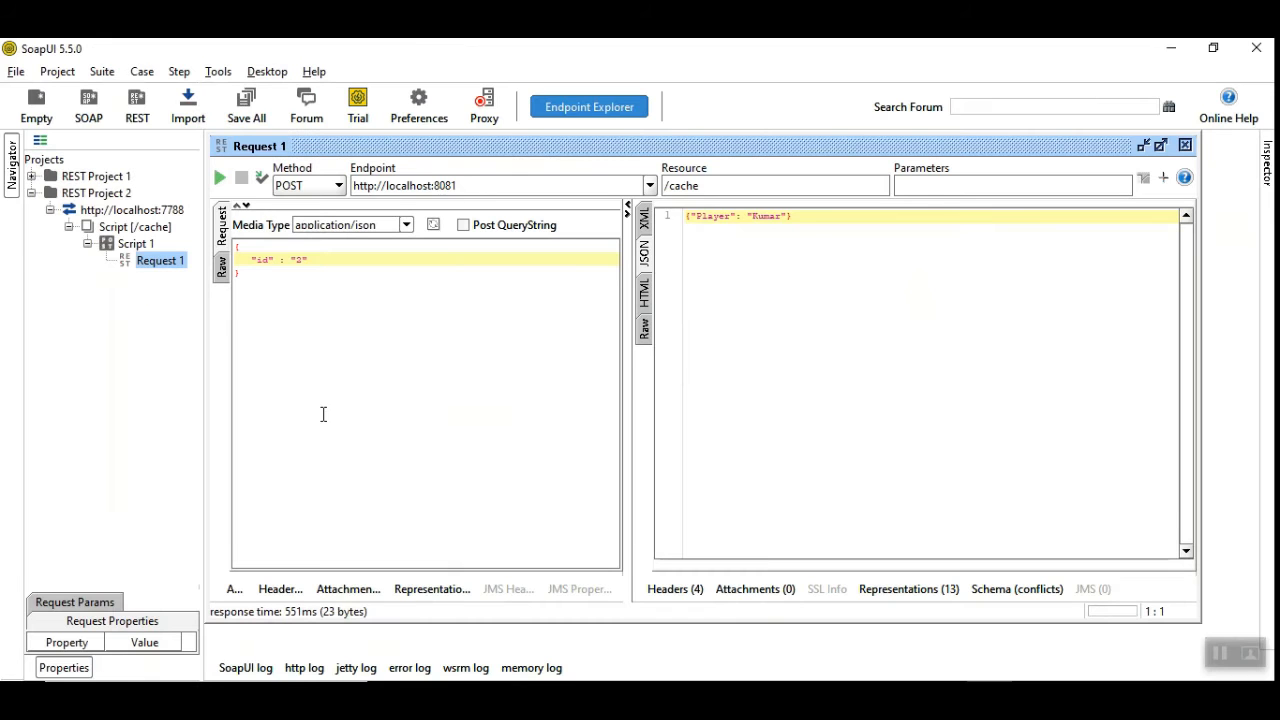
left_click(219, 178)
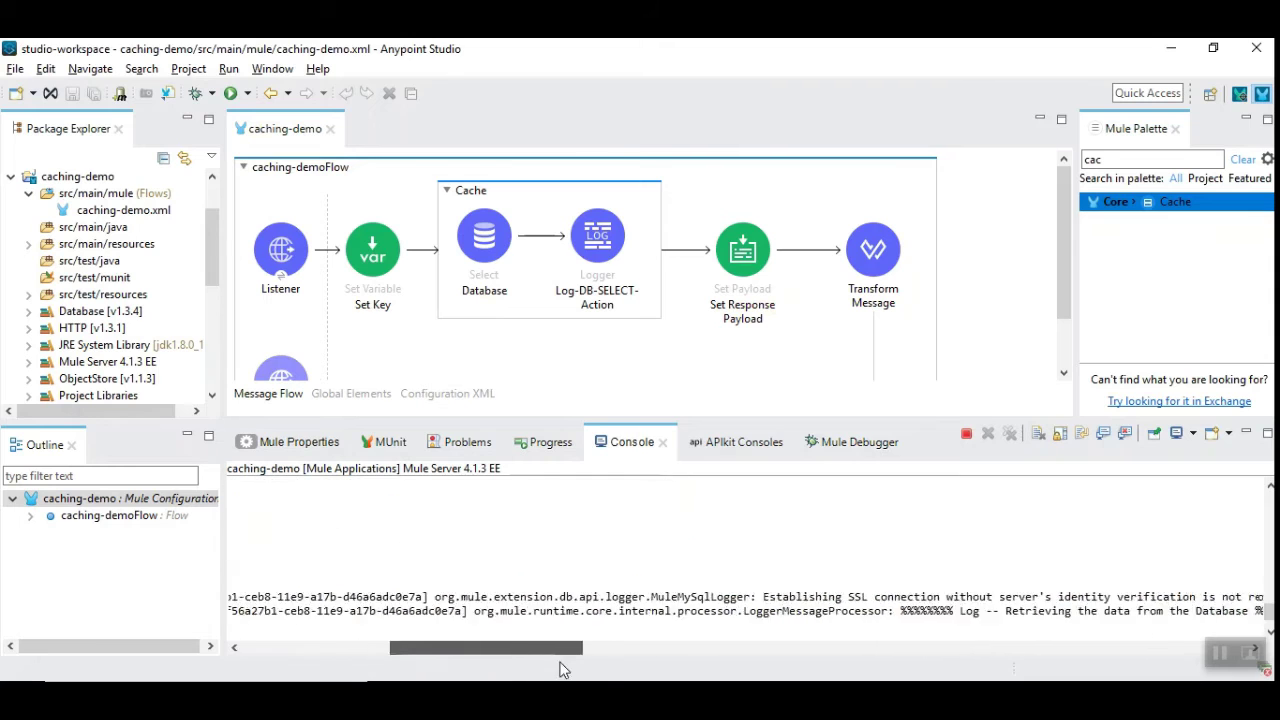
Step: Open the Log-DB-SELECT-Action logger and examine its database retrieval message
left_click(597, 237)
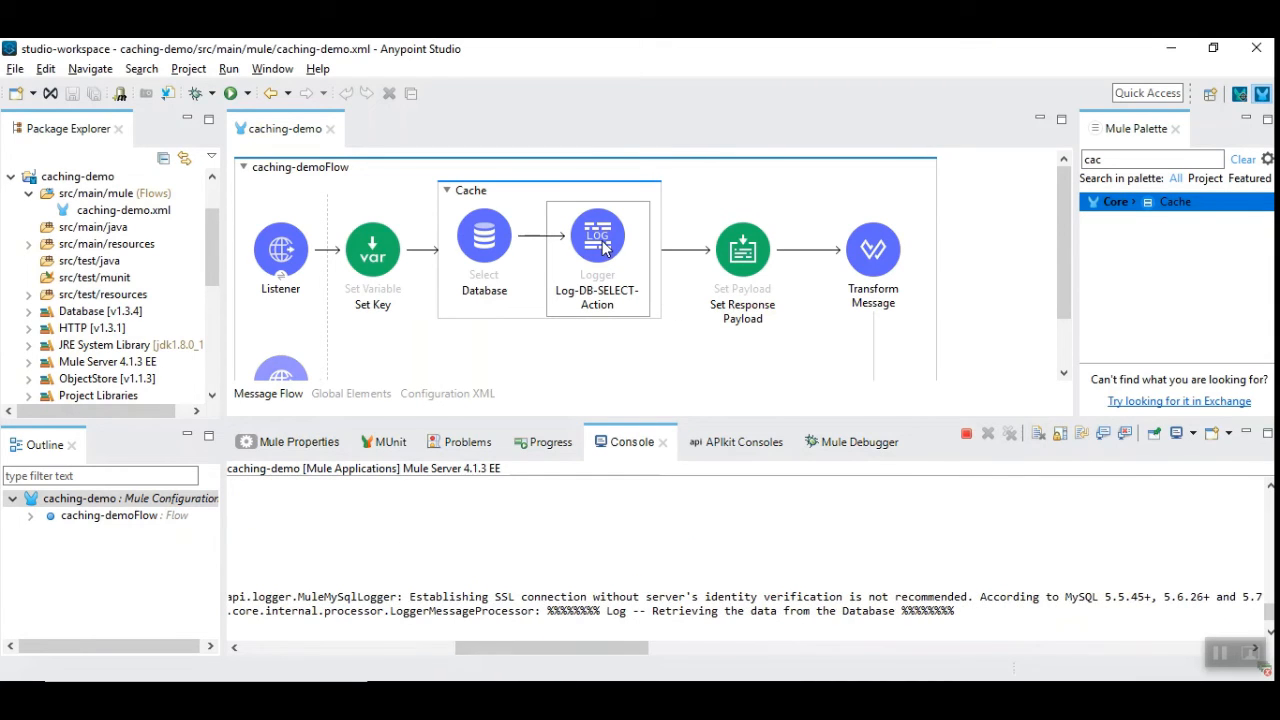
double_click(597, 237)
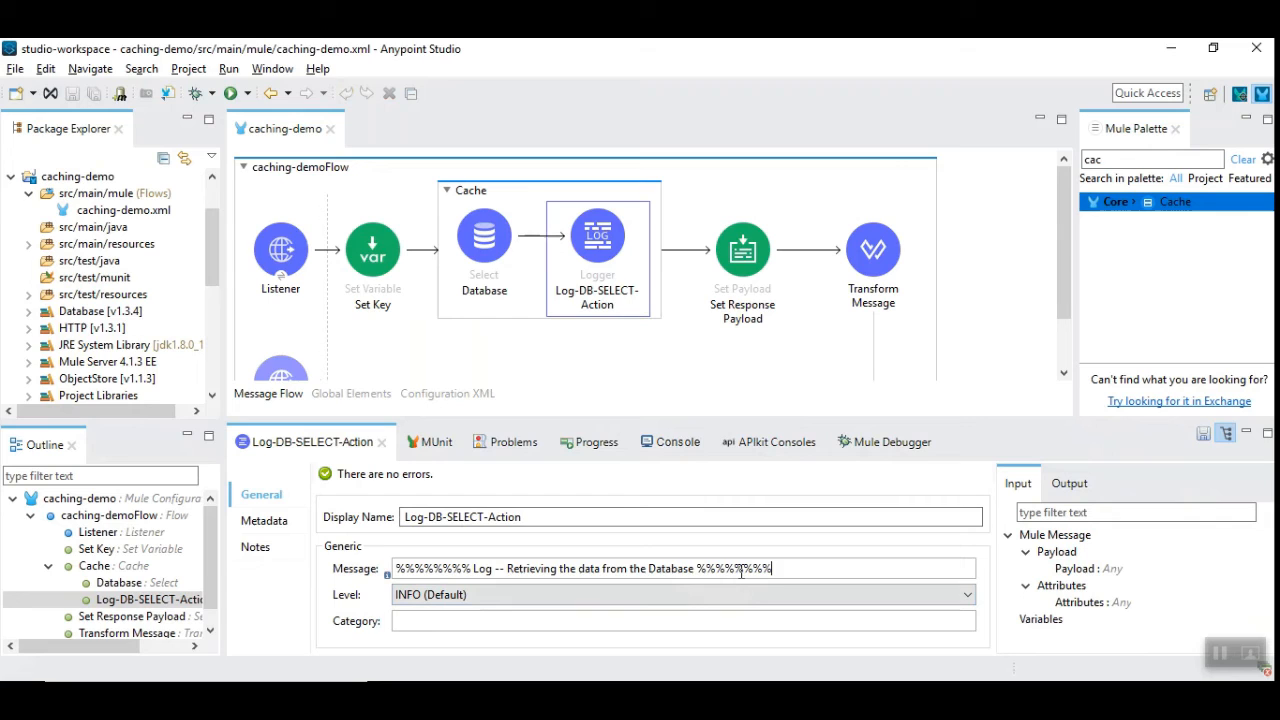
left_click(664, 441)
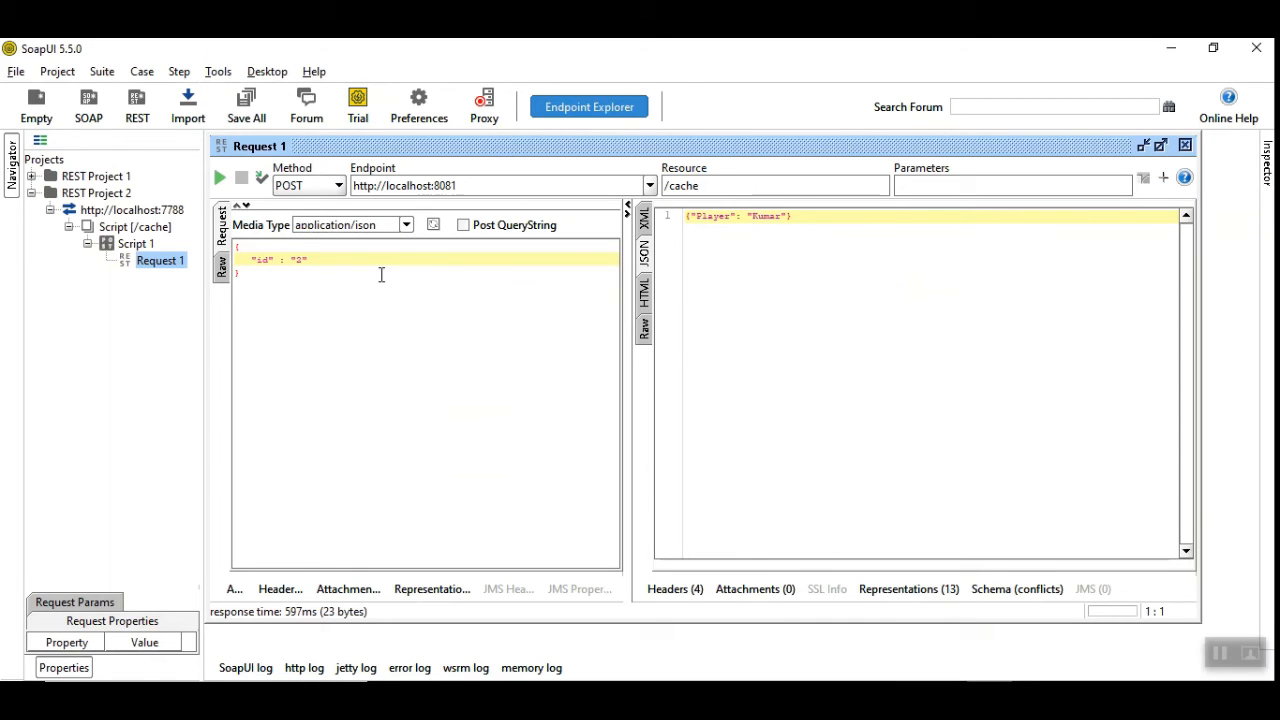
Step: Resend the id 2 request in SoapUI, getting Kumar back in 24 ms with no new database log
left_click(218, 177)
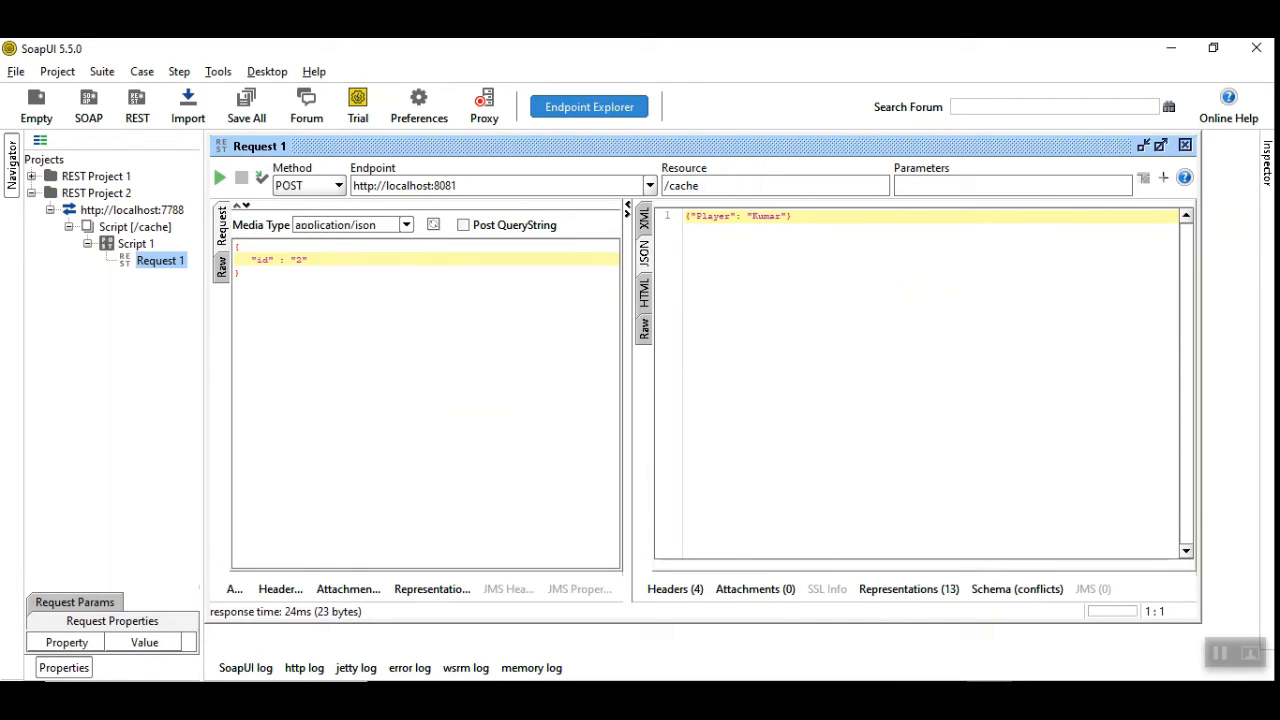
mouse_move(332, 668)
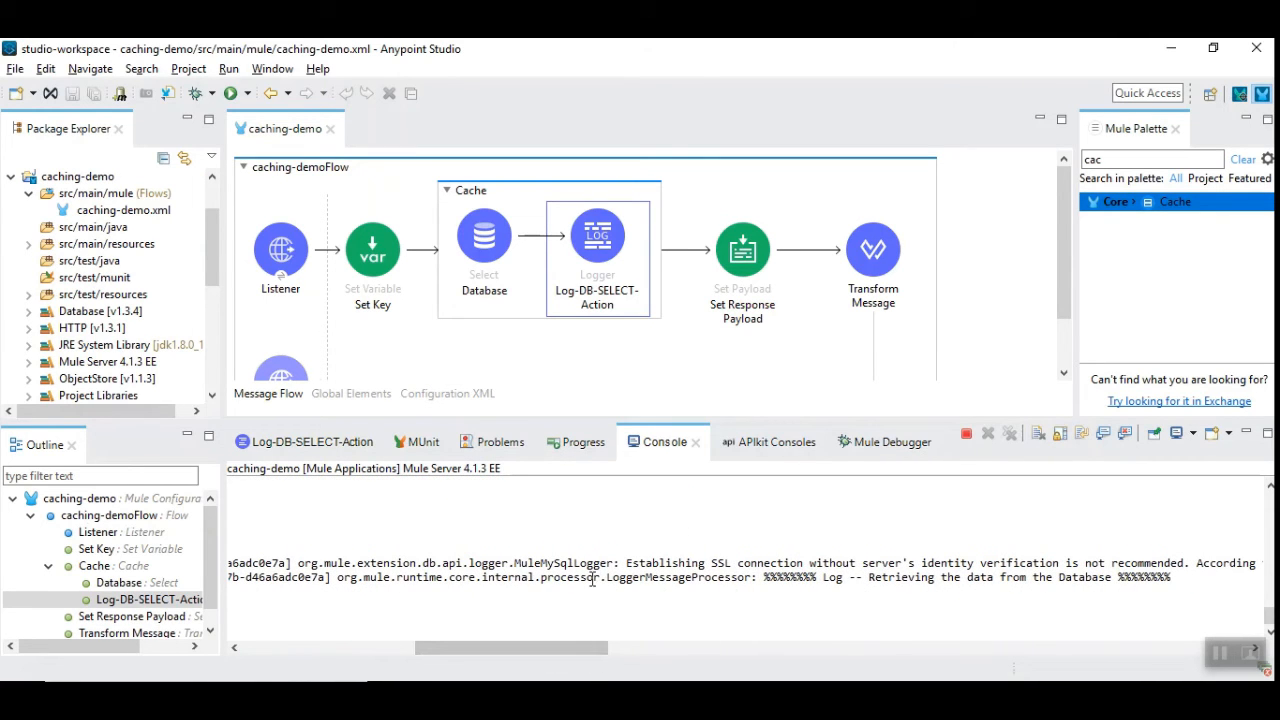
mouse_move(1003, 580)
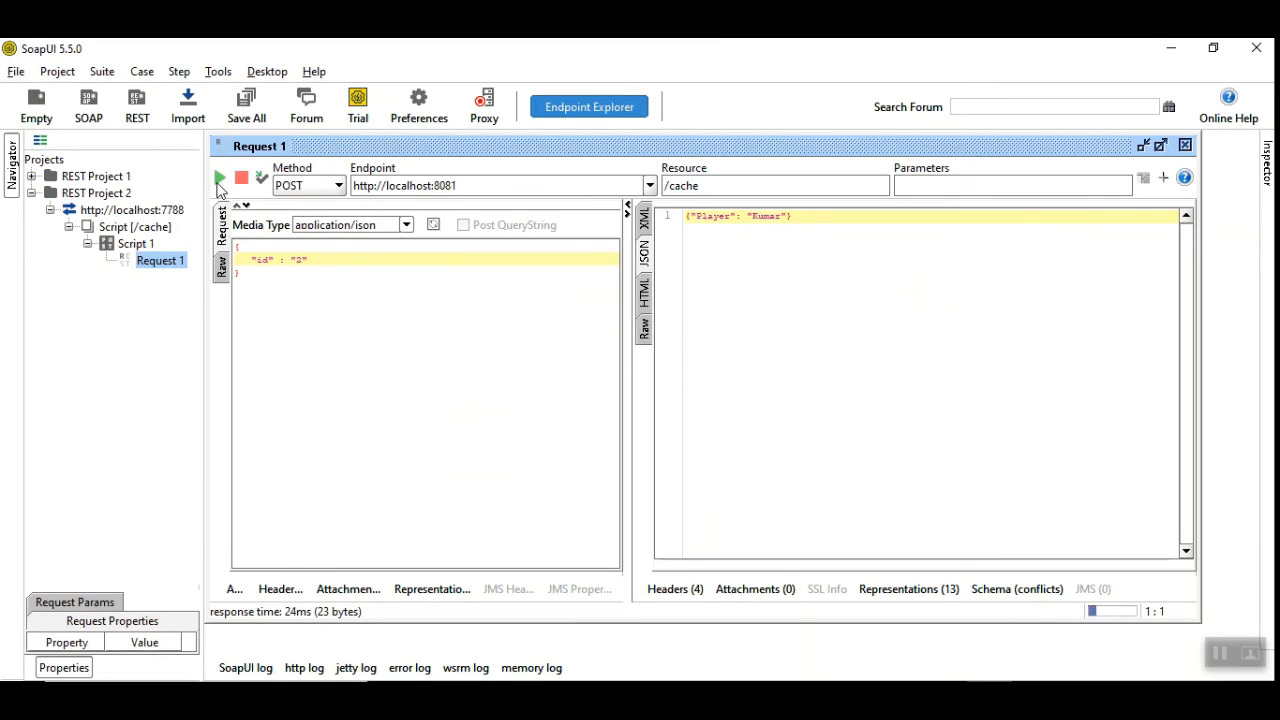
Step: Submit the request with id 1, returning Siva in 33 ms and a second database retrieval log
left_click(219, 178)
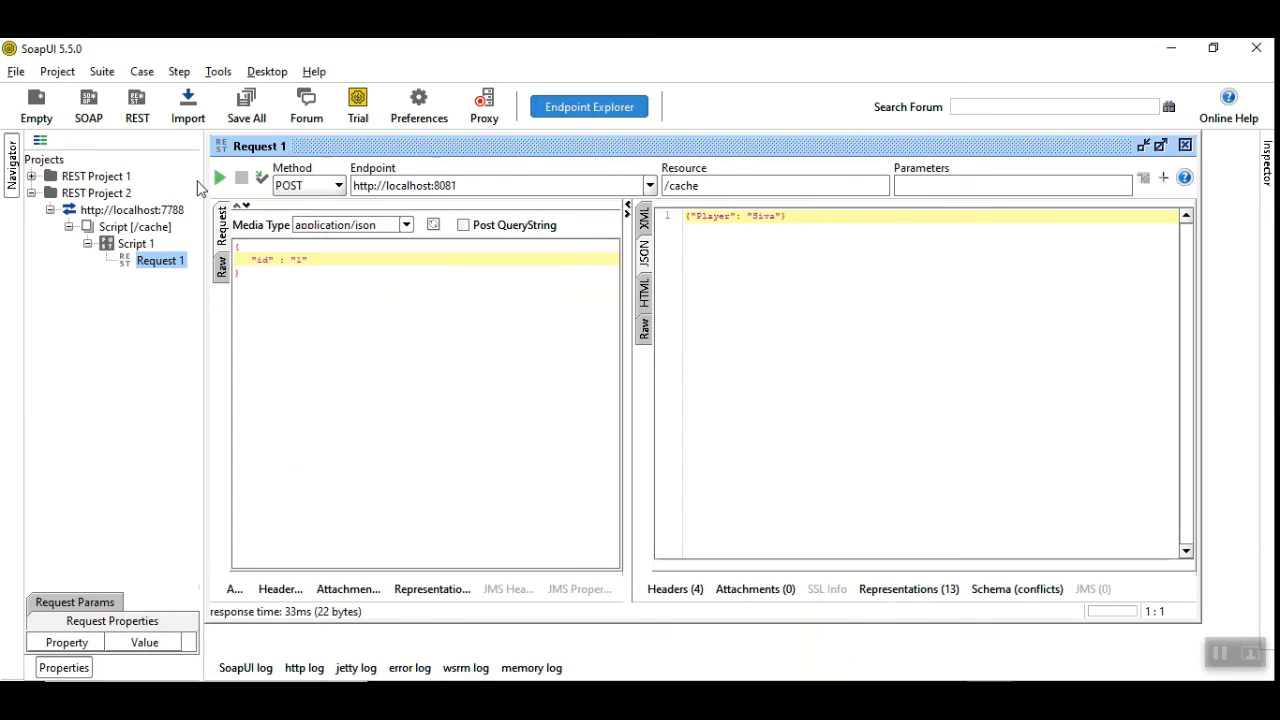
left_click(219, 178)
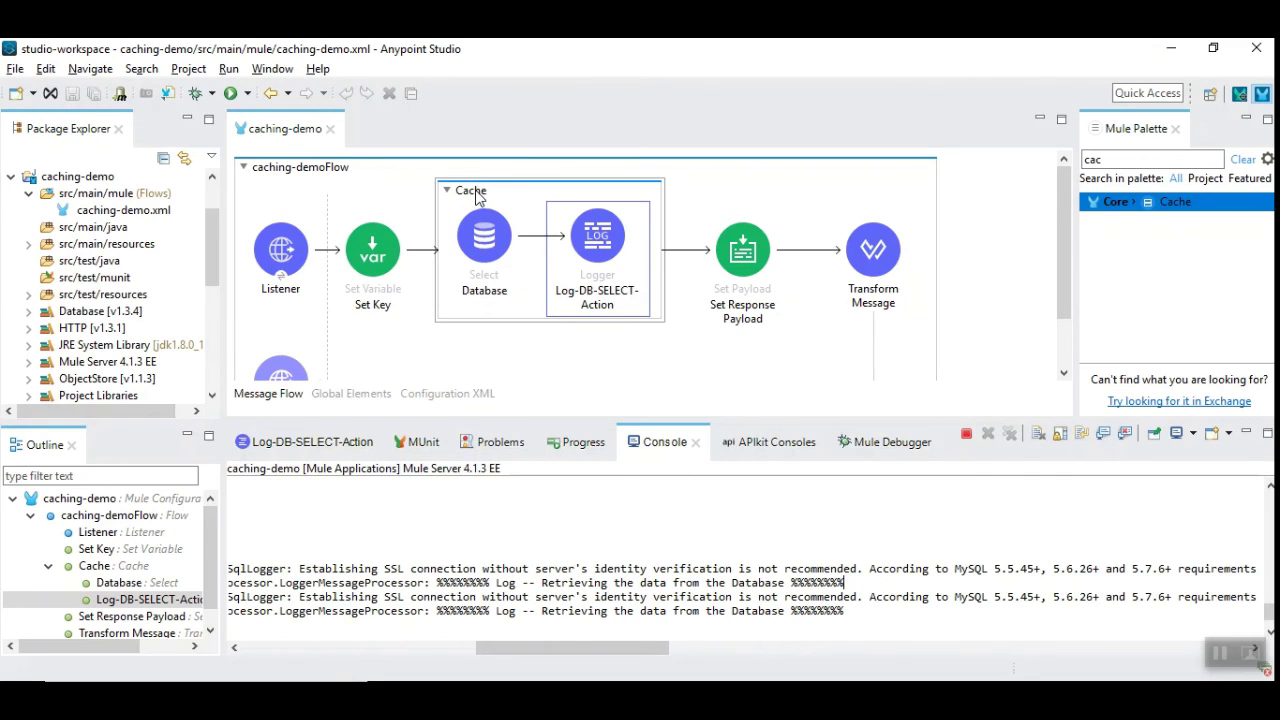
left_click(484, 236)
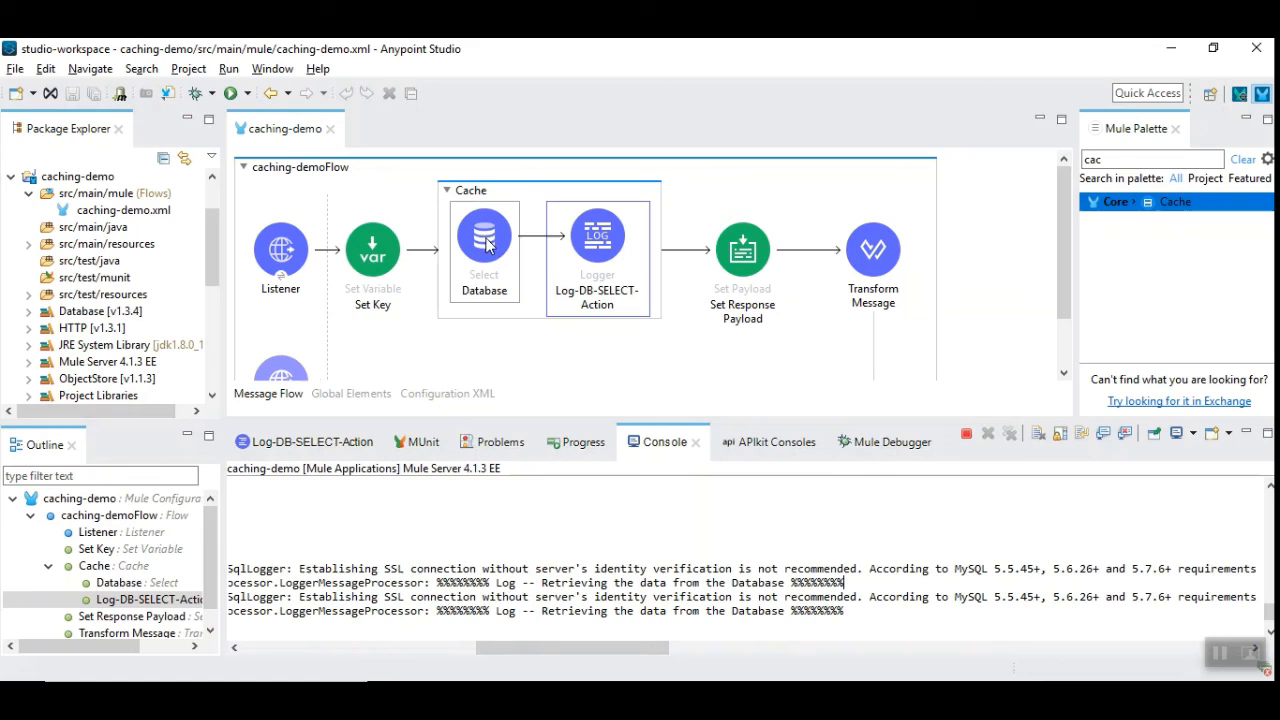
mouse_move(428, 262)
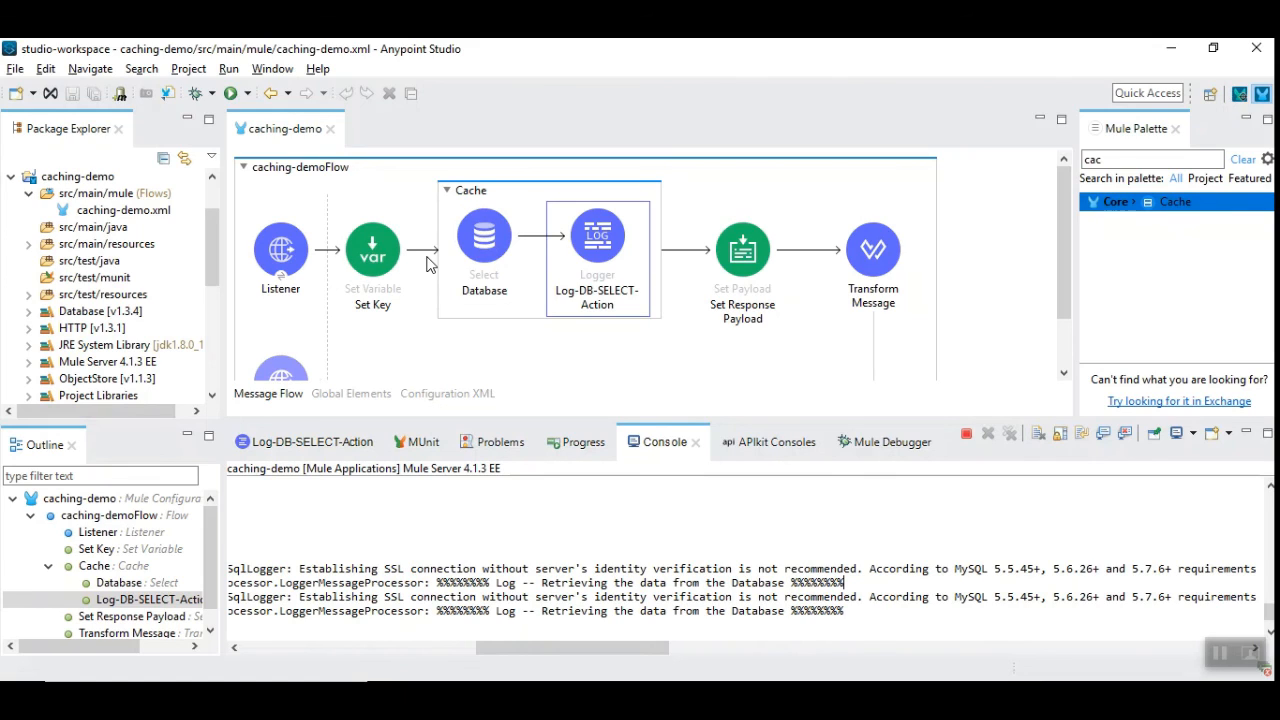
left_click(470, 190)
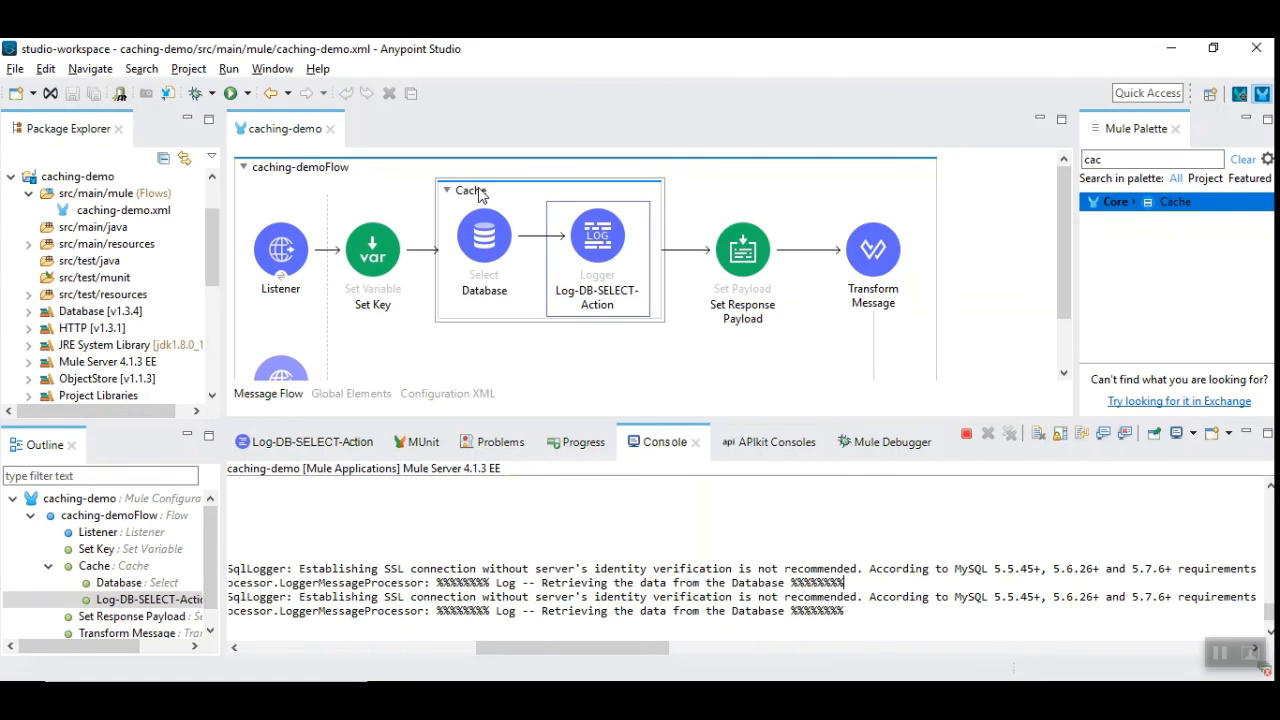